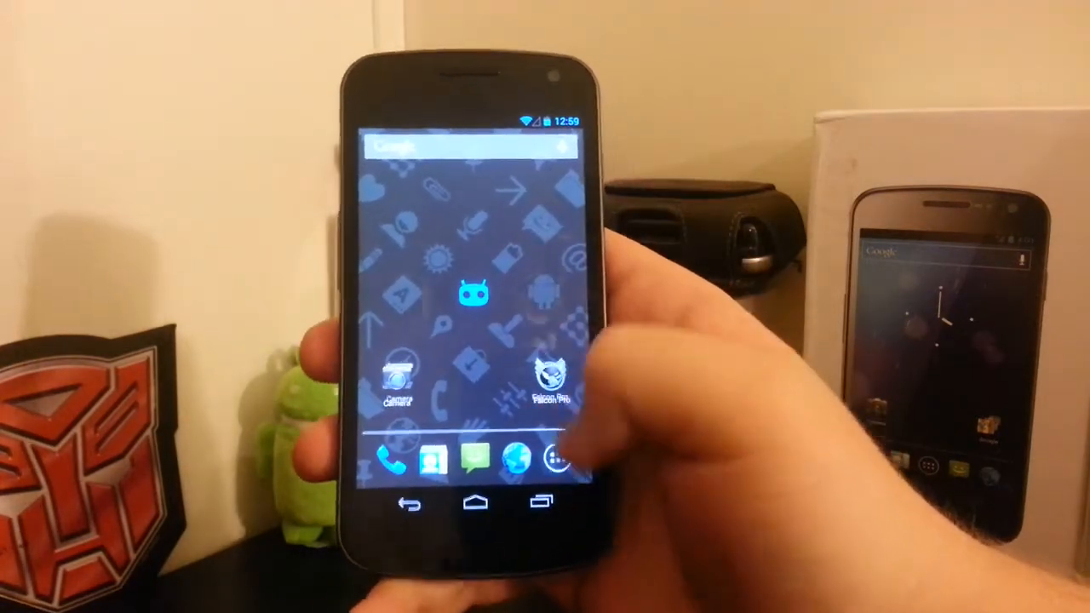
Step: Open Trebuchet Preferences showing the Homescreen, Drawer, Dock and General sections from the home screen
left_click(559, 459)
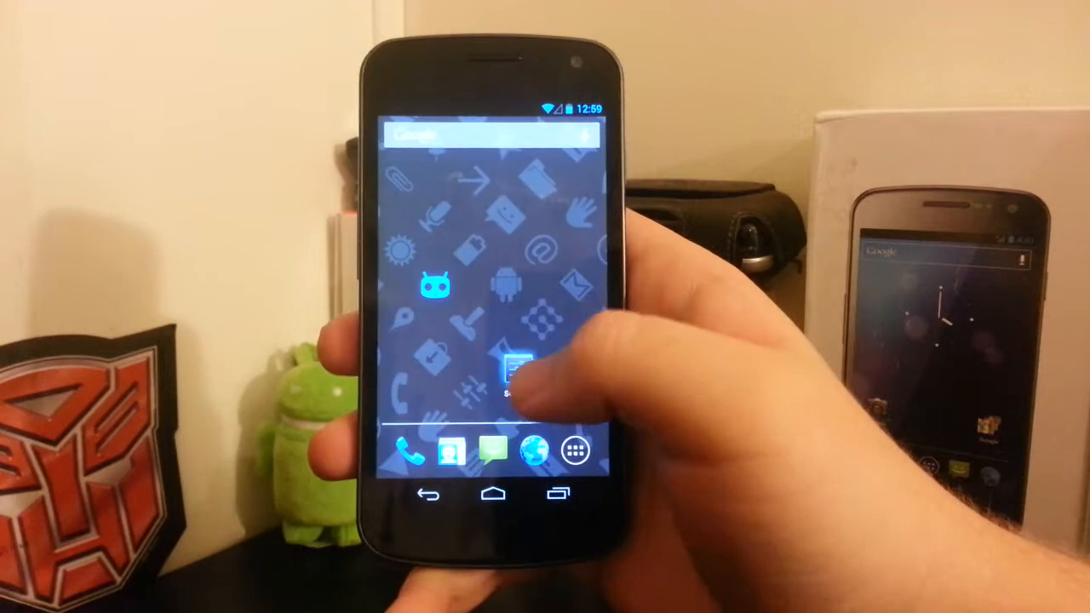
left_click(518, 371)
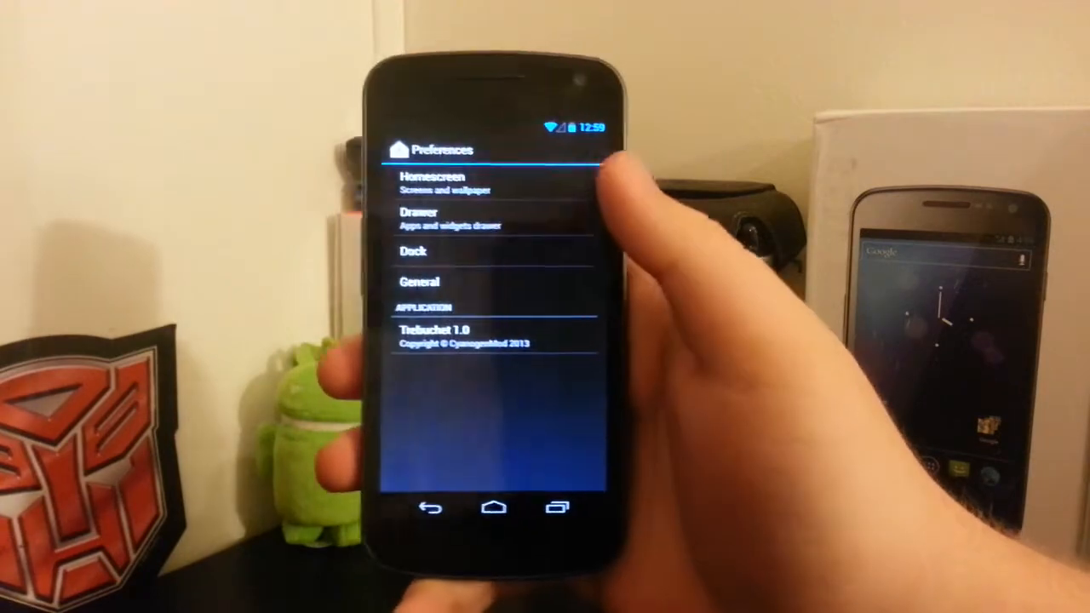
Step: Scroll through the Homescreen preferences, then review the Drawer settings
left_click(443, 182)
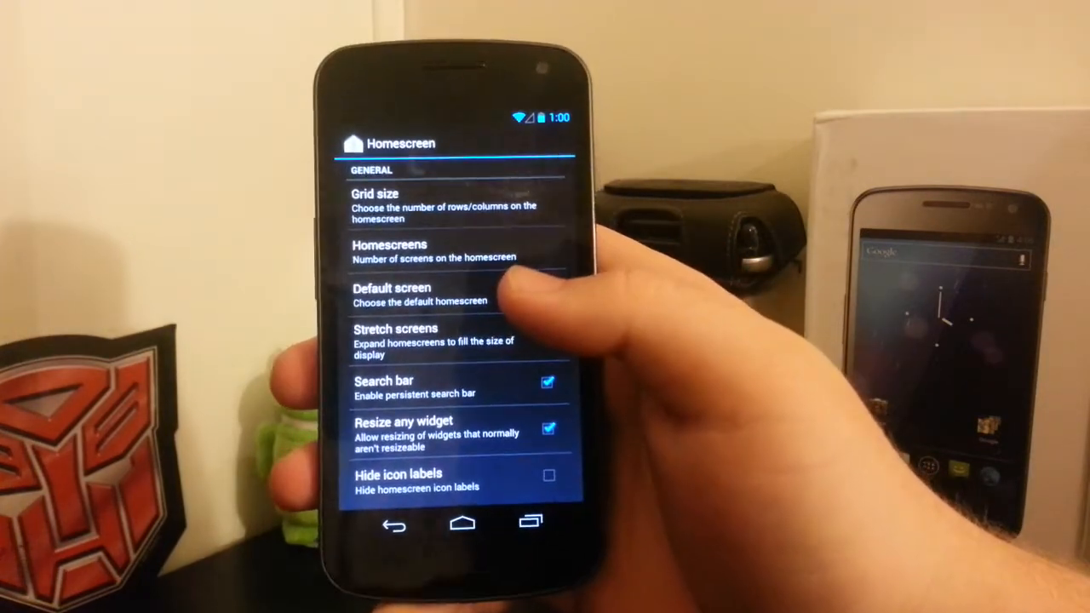
scroll("down", 3)
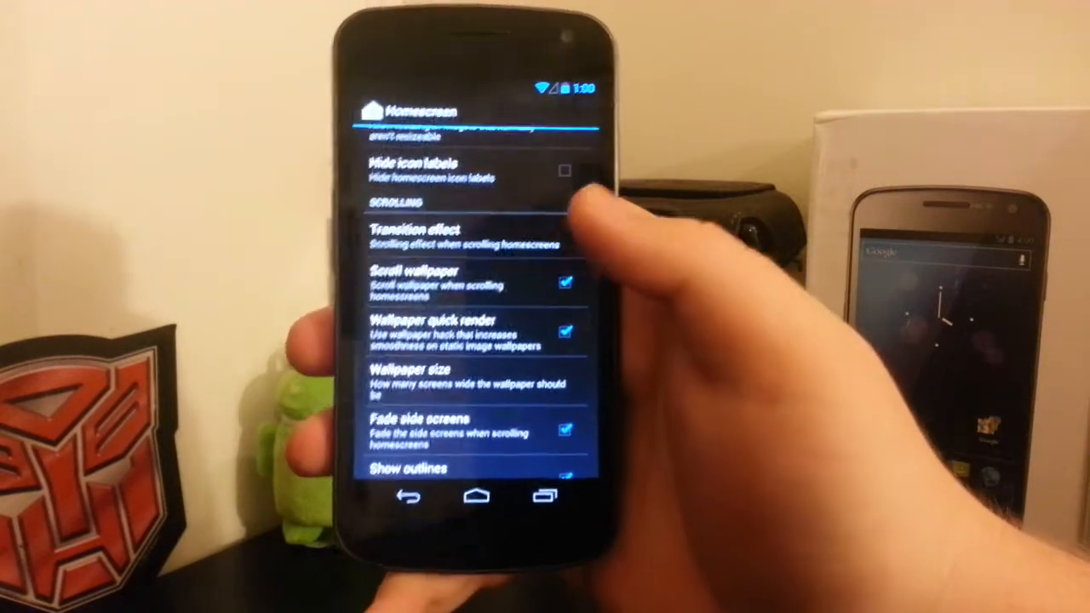
left_click(417, 237)
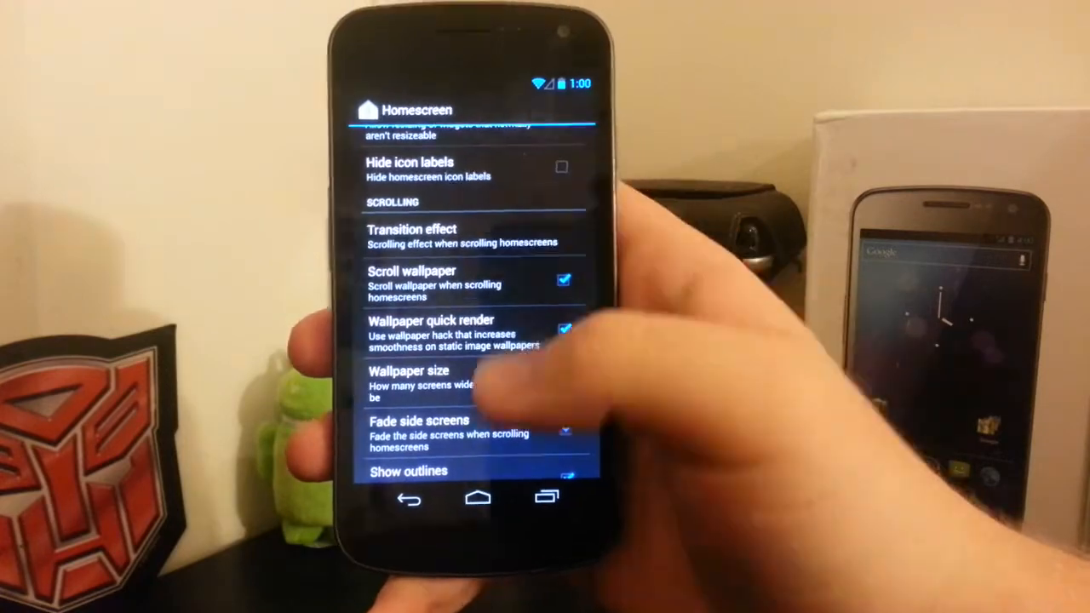
scroll("down", 3)
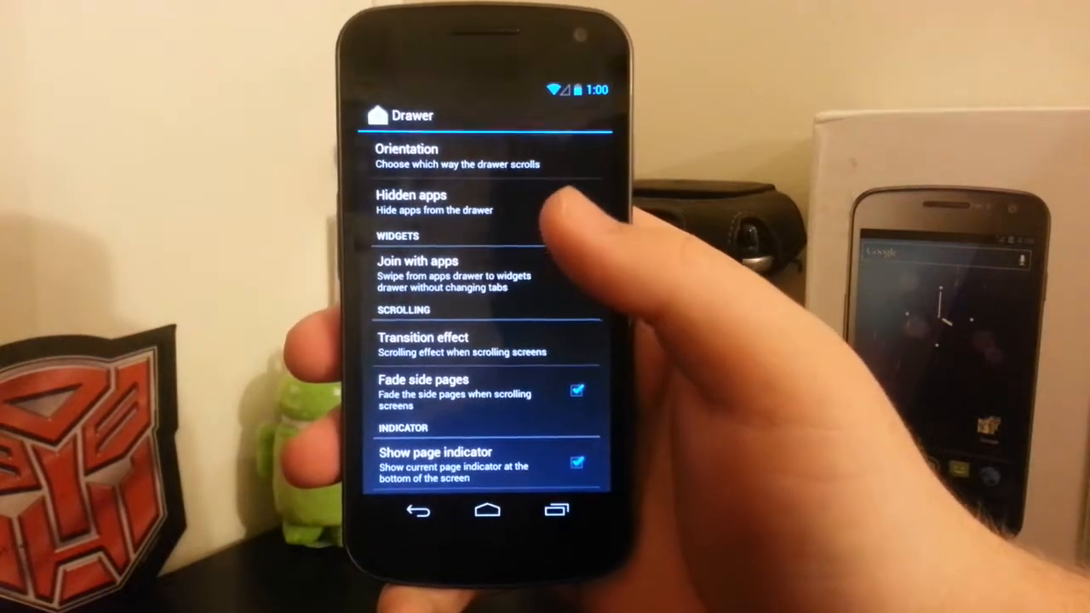
Step: View the drawer Orientation and Transition effect choices, cancelling both without changes
left_click(406, 155)
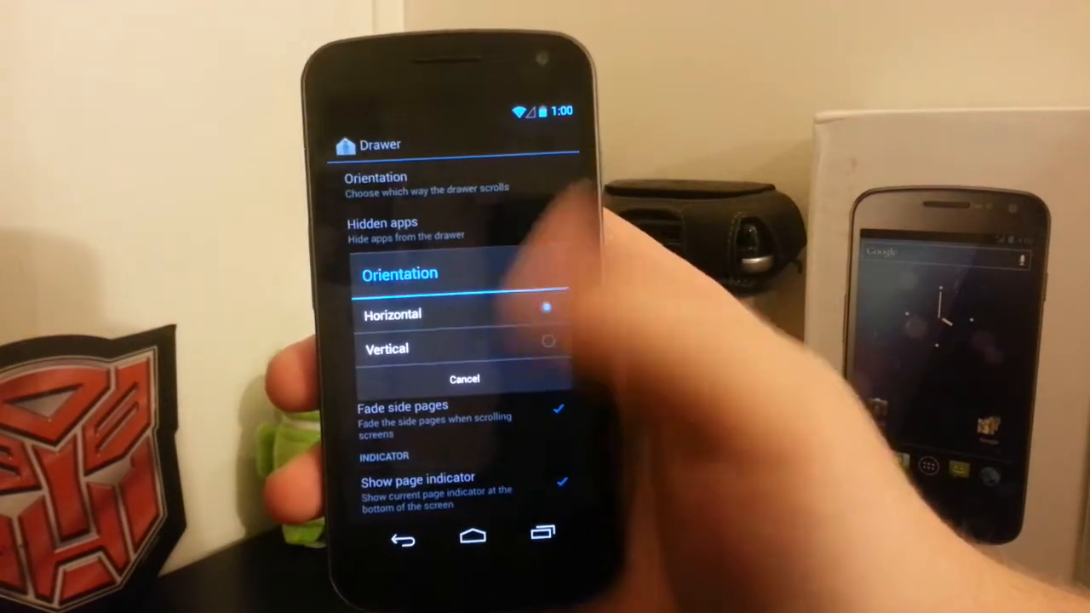
left_click(464, 379)
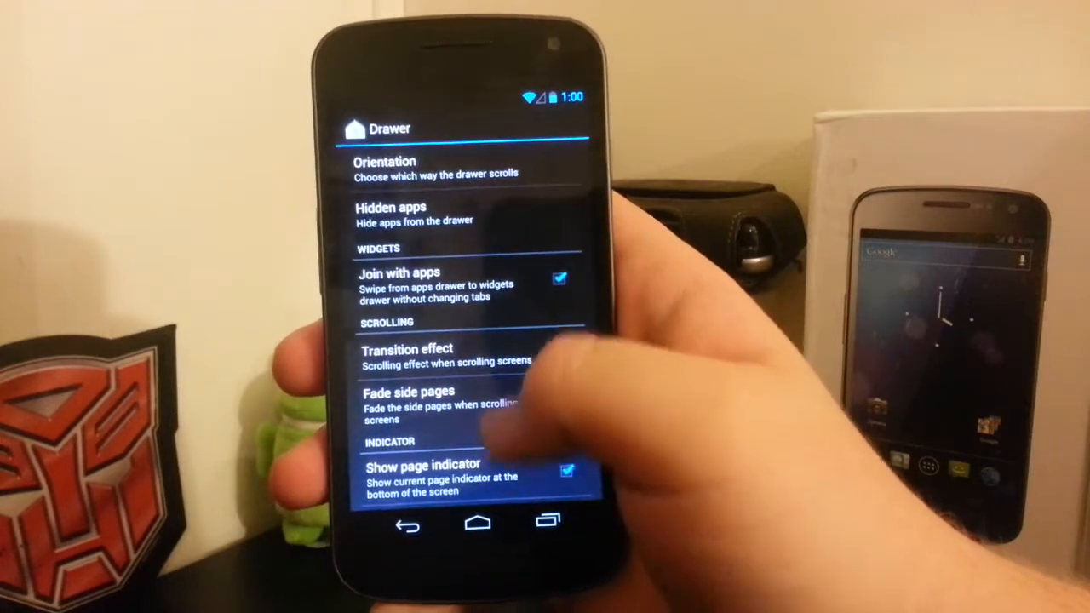
left_click(406, 353)
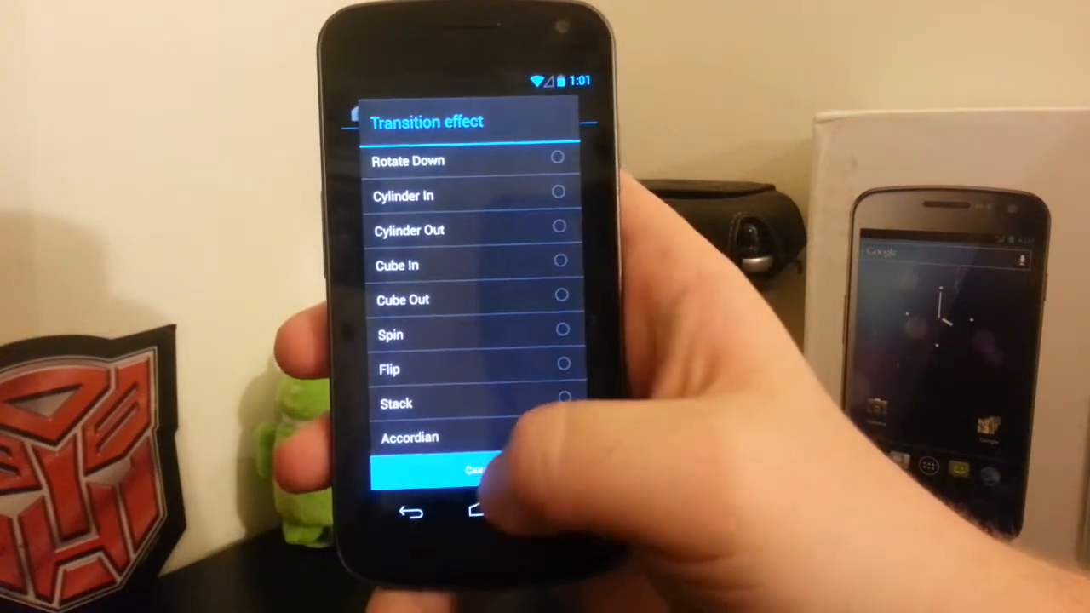
left_click(471, 471)
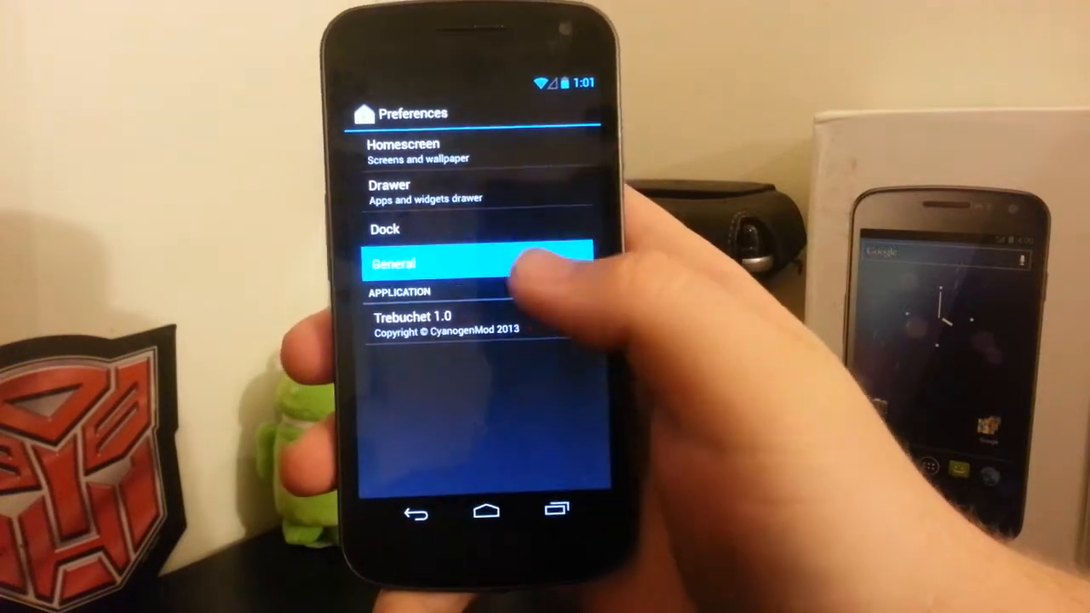
Step: Review Dock settings and its Pages count picker, then return to system Settings
left_click(472, 264)
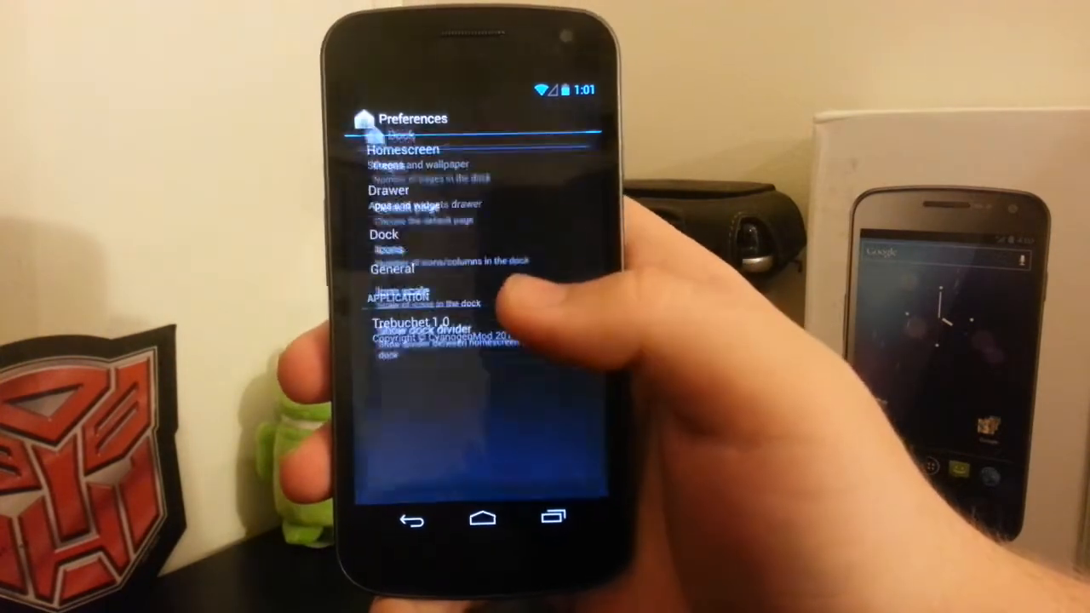
left_click(385, 234)
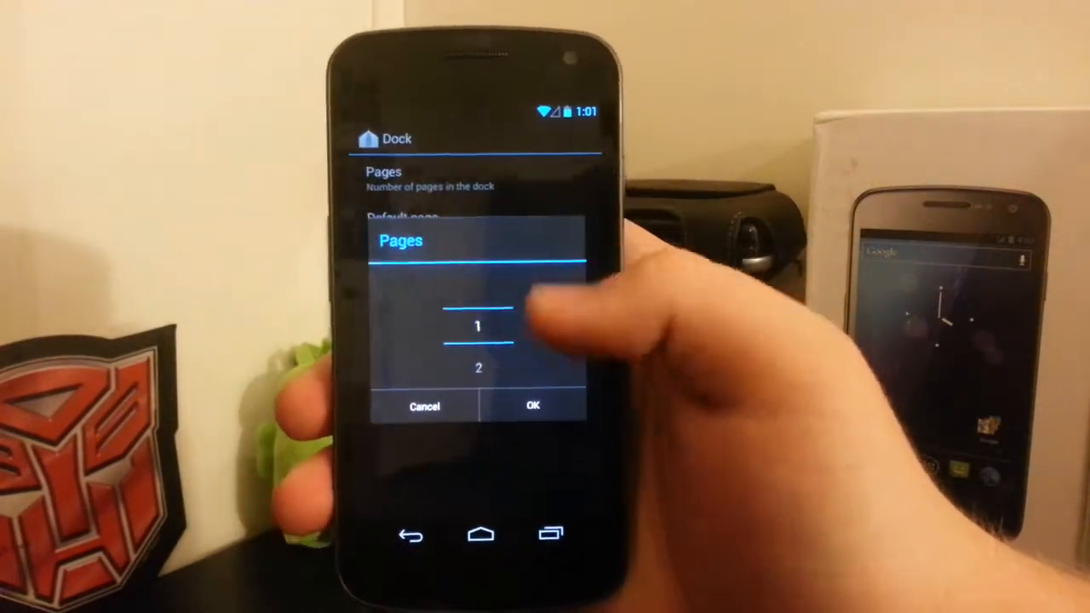
left_click(424, 405)
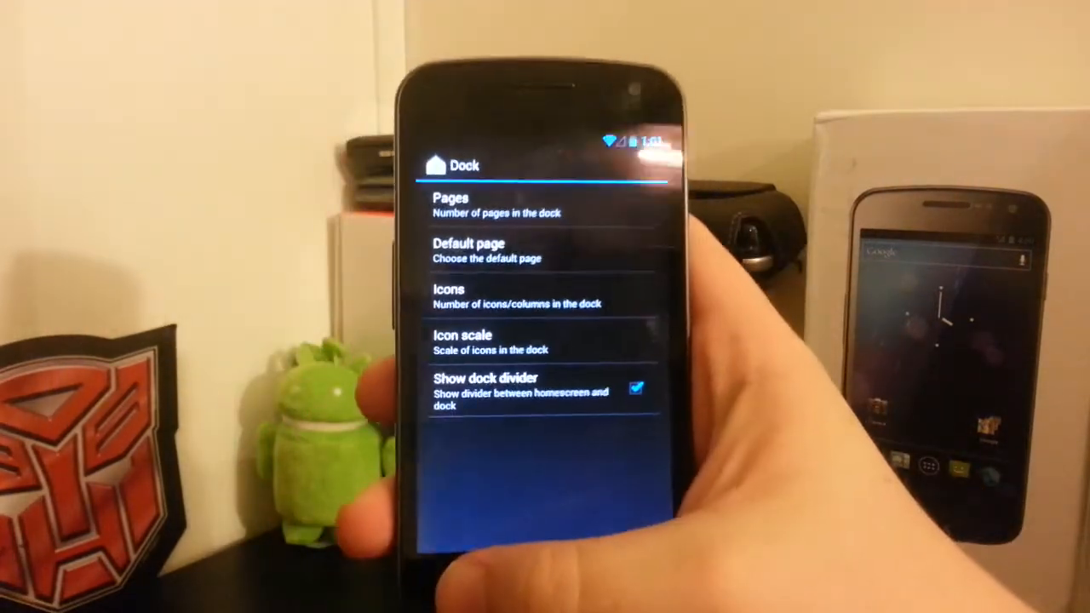
left_click(464, 558)
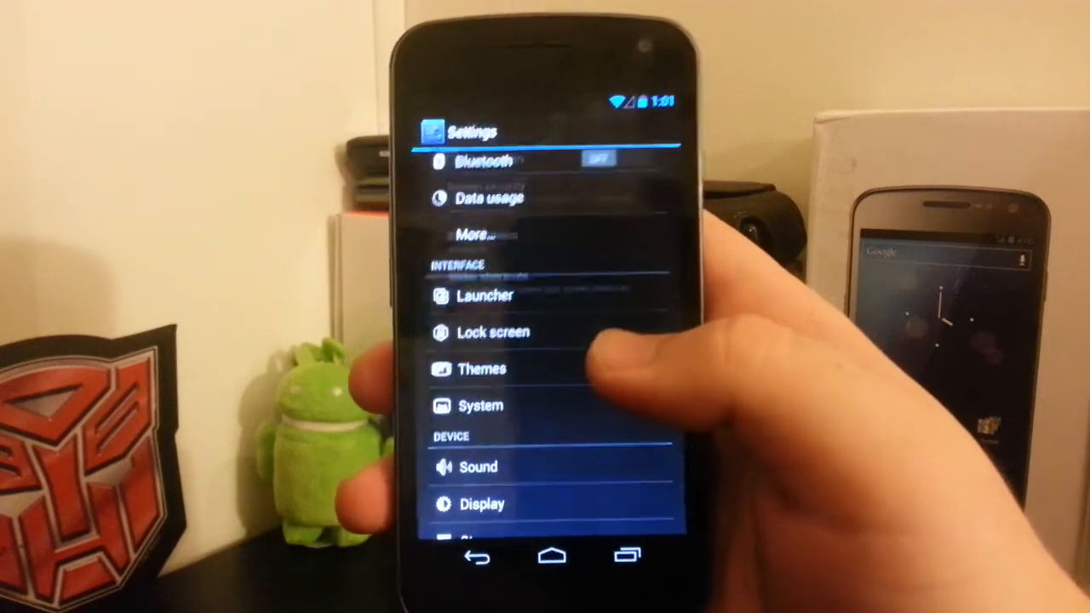
Step: View the Lock screen and Screen security options, then back out to Settings
left_click(493, 331)
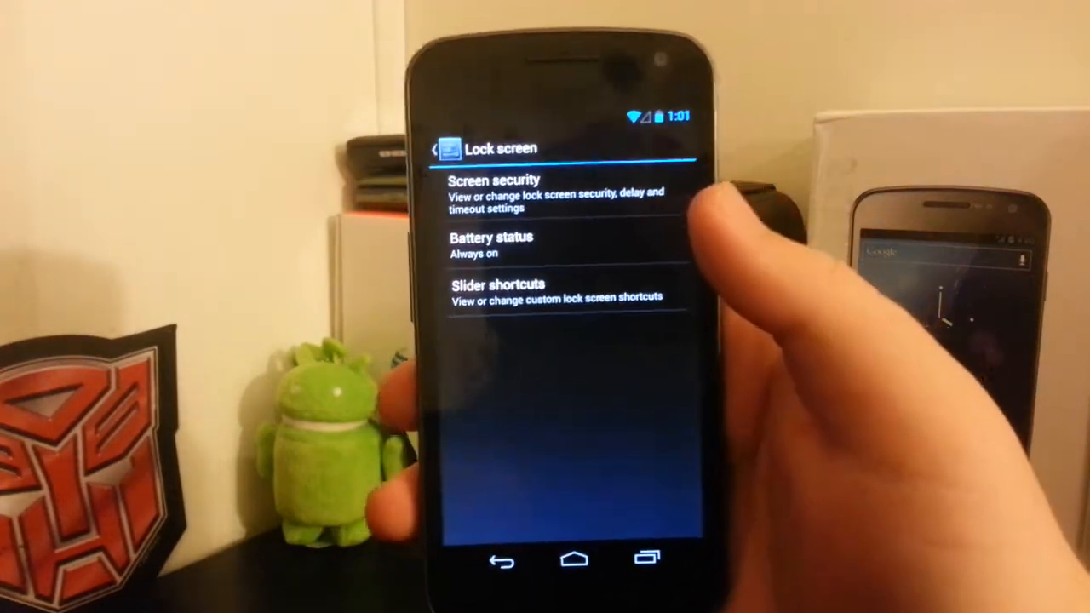
left_click(493, 192)
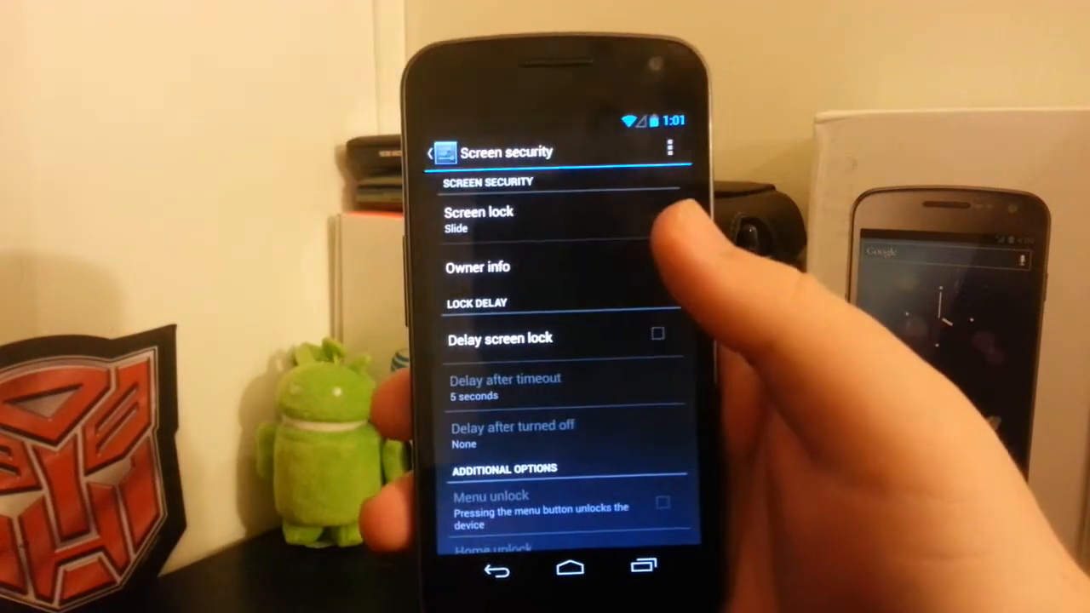
left_click(478, 219)
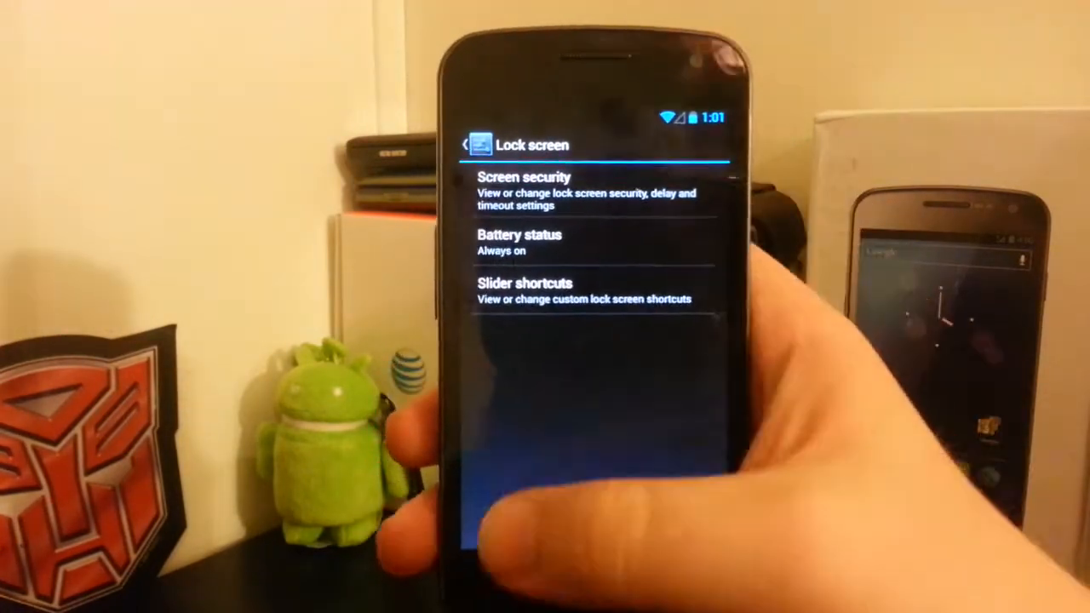
left_click(467, 144)
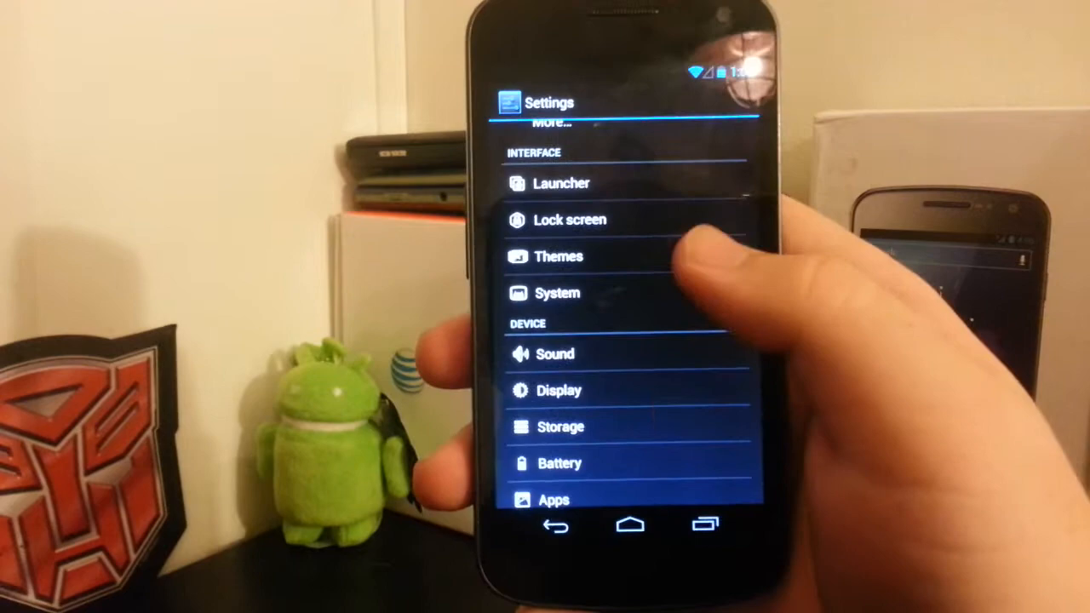
Step: Go to System > Status bar, leaving once and reopening it
left_click(559, 256)
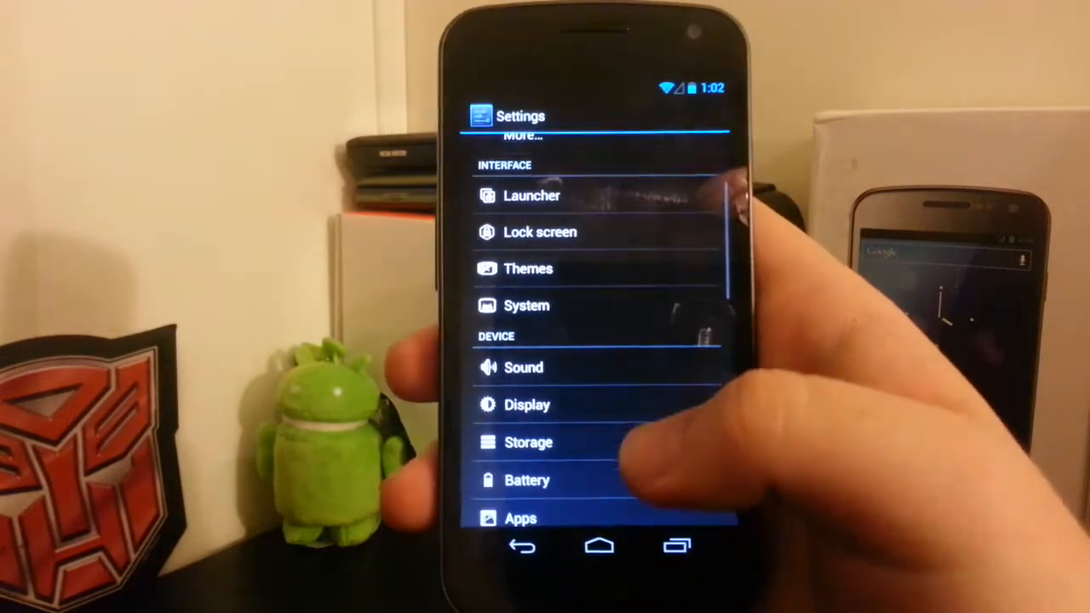
left_click(527, 305)
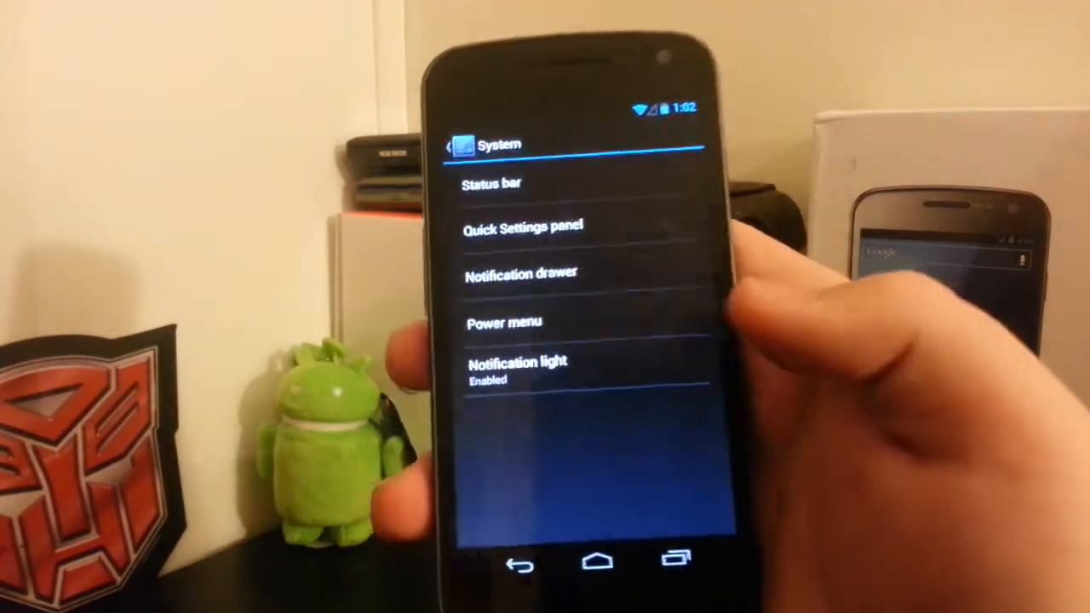
left_click(491, 183)
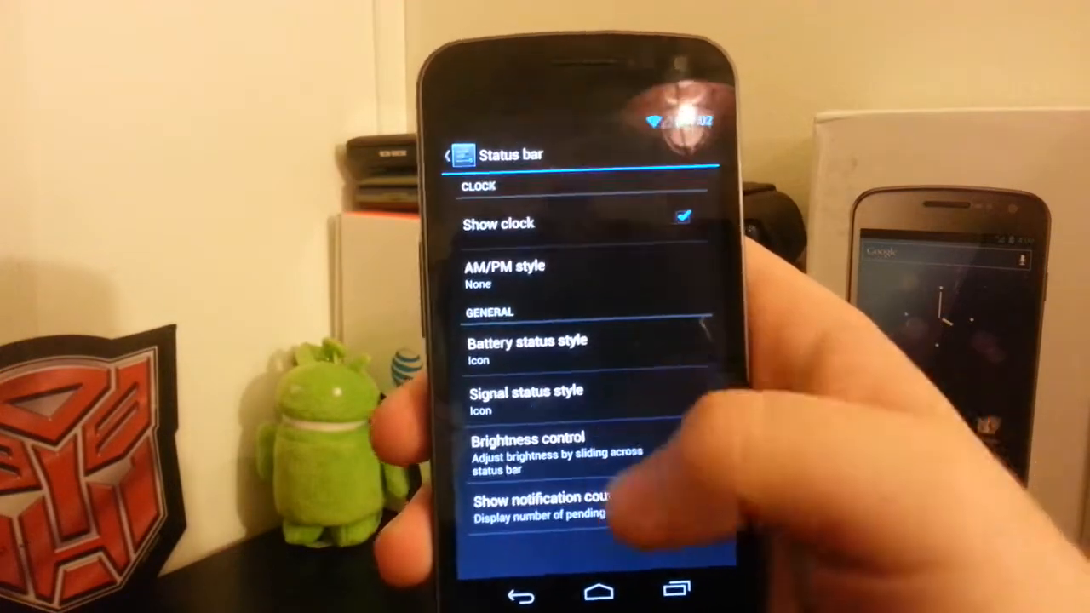
left_click(446, 155)
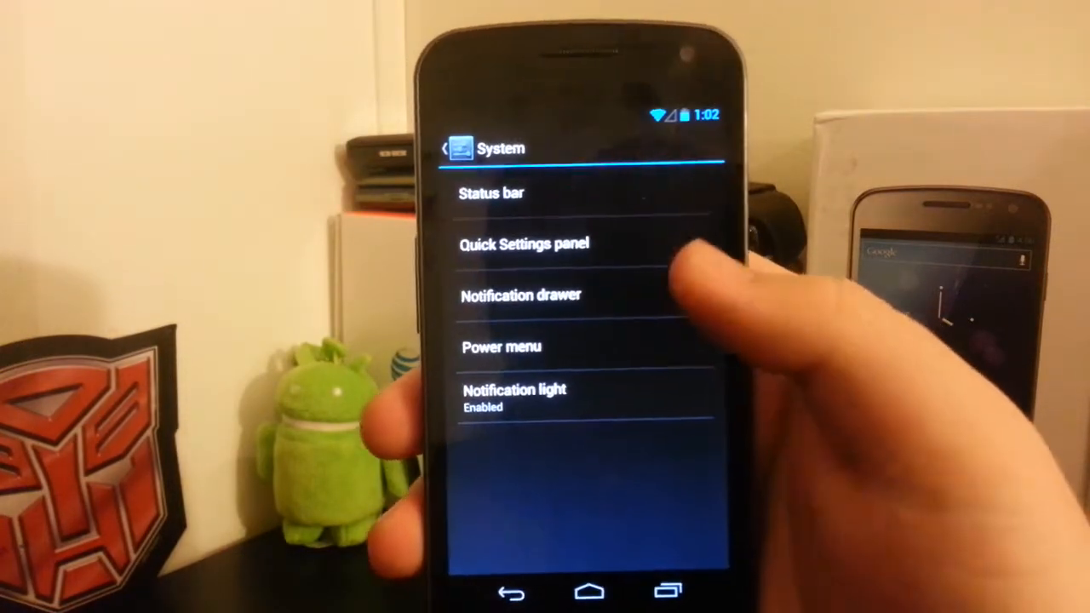
left_click(492, 192)
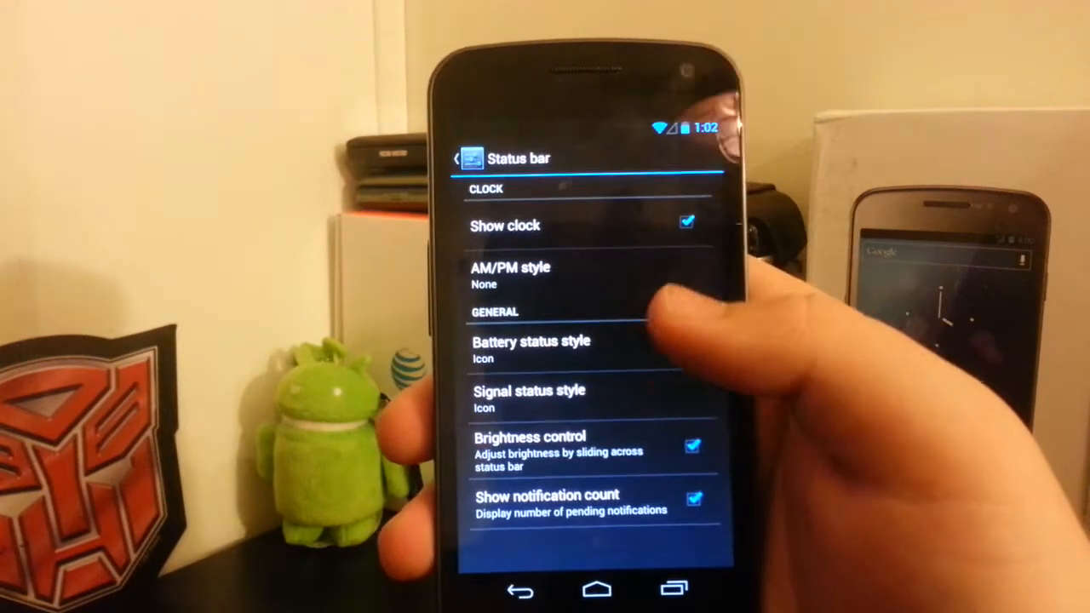
Step: Choose Circle with percentage as the battery status style and pull down the notification shade
left_click(531, 347)
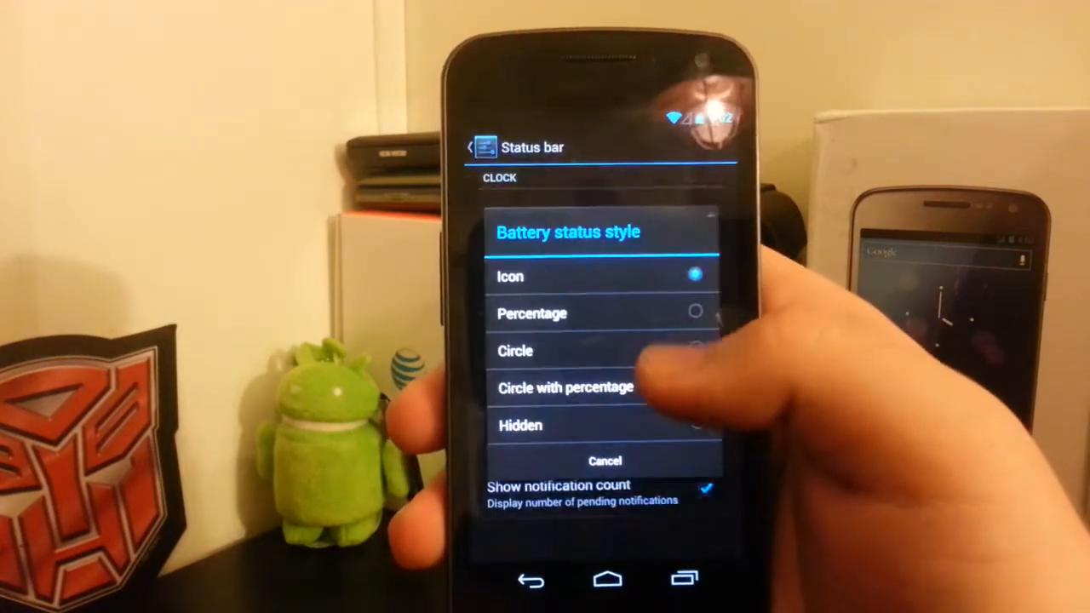
left_click(564, 387)
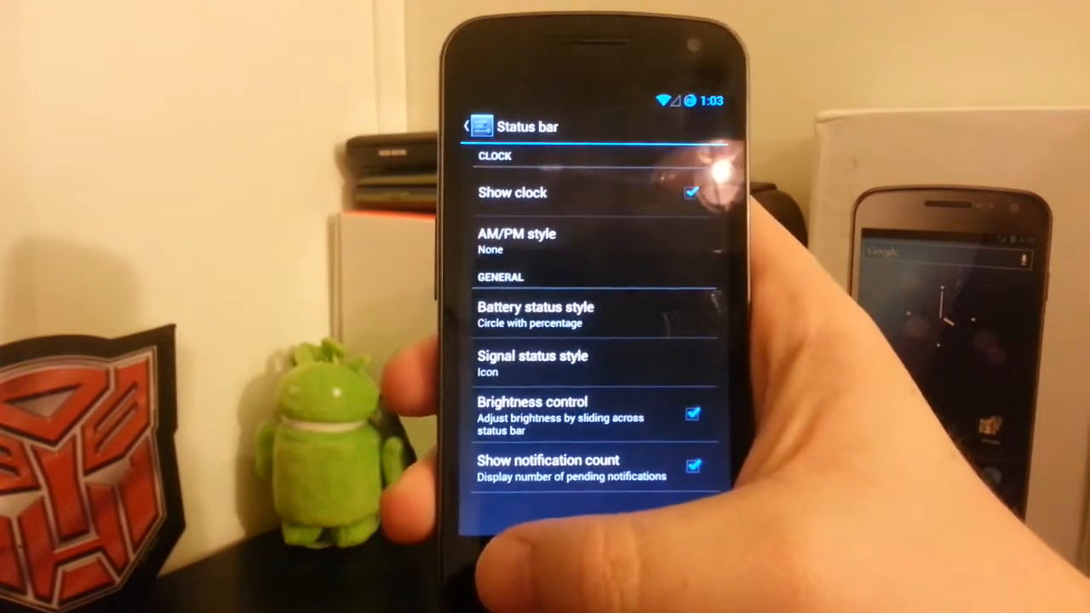
left_click(468, 127)
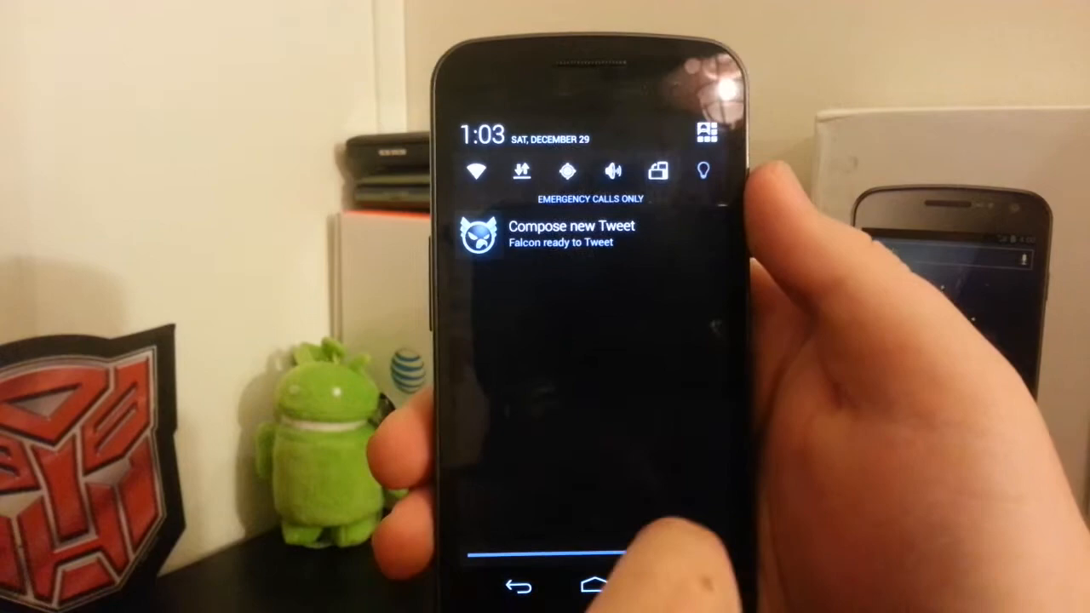
Step: Close the notification shade to see the circular battery indicator on System settings
left_click(708, 132)
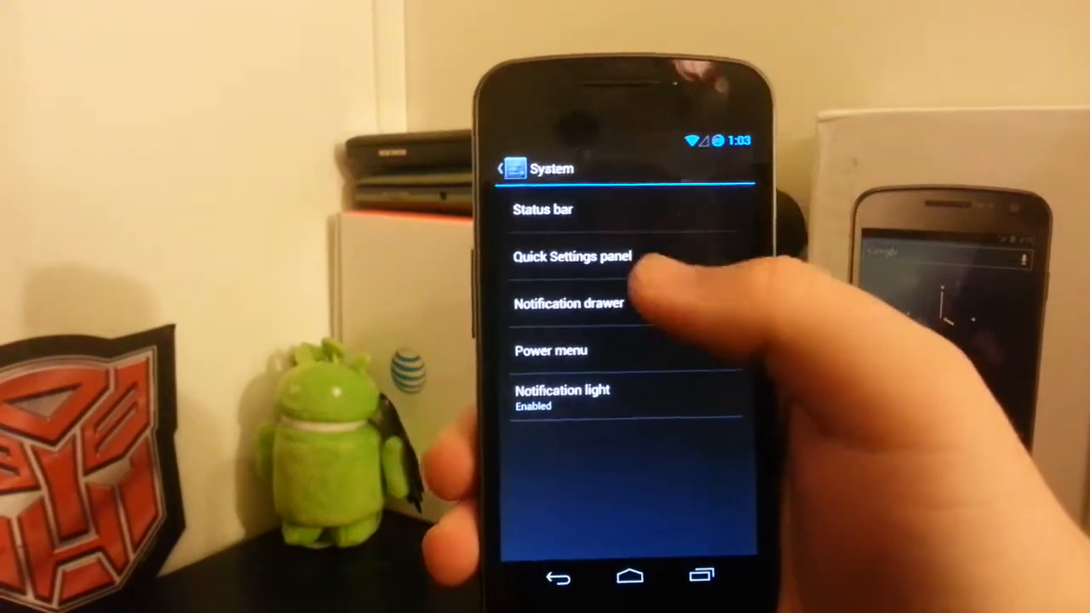
Step: Scroll through the Quick Settings panel options and return to System settings
left_click(571, 257)
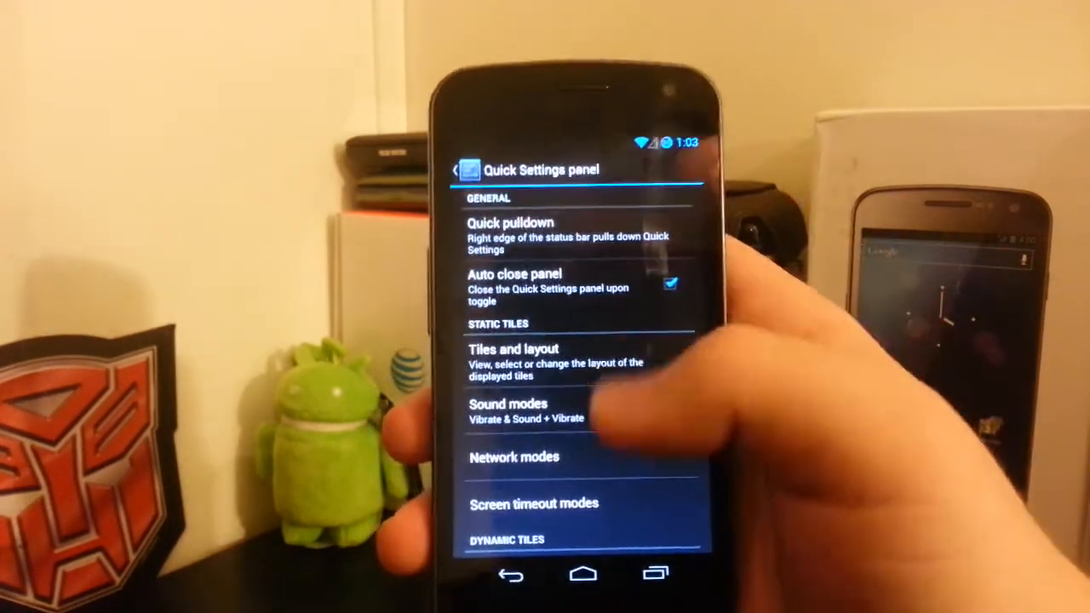
scroll("down", 3)
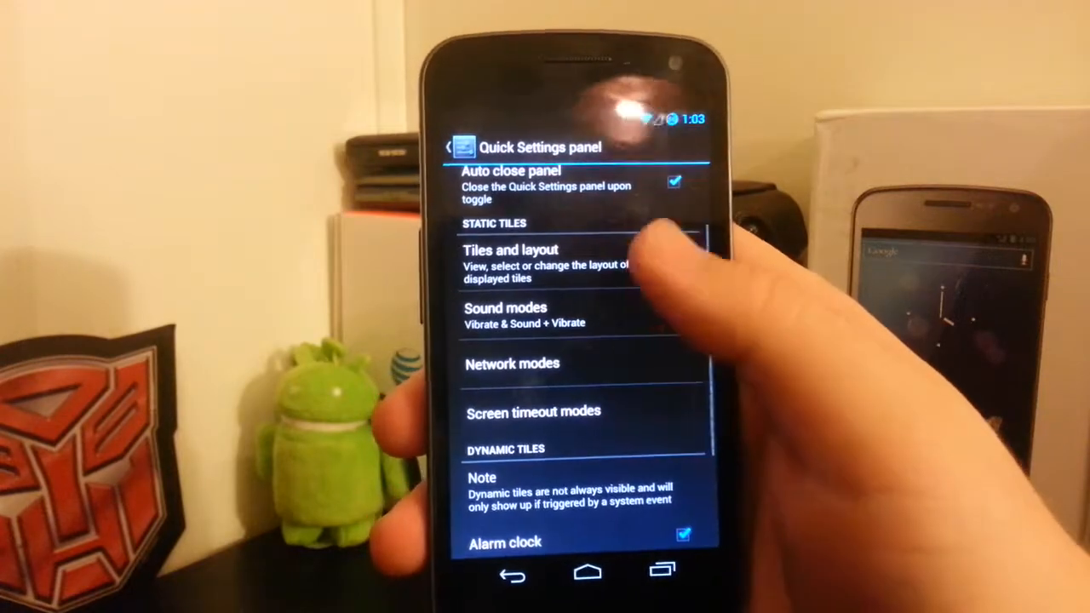
scroll("down", 3)
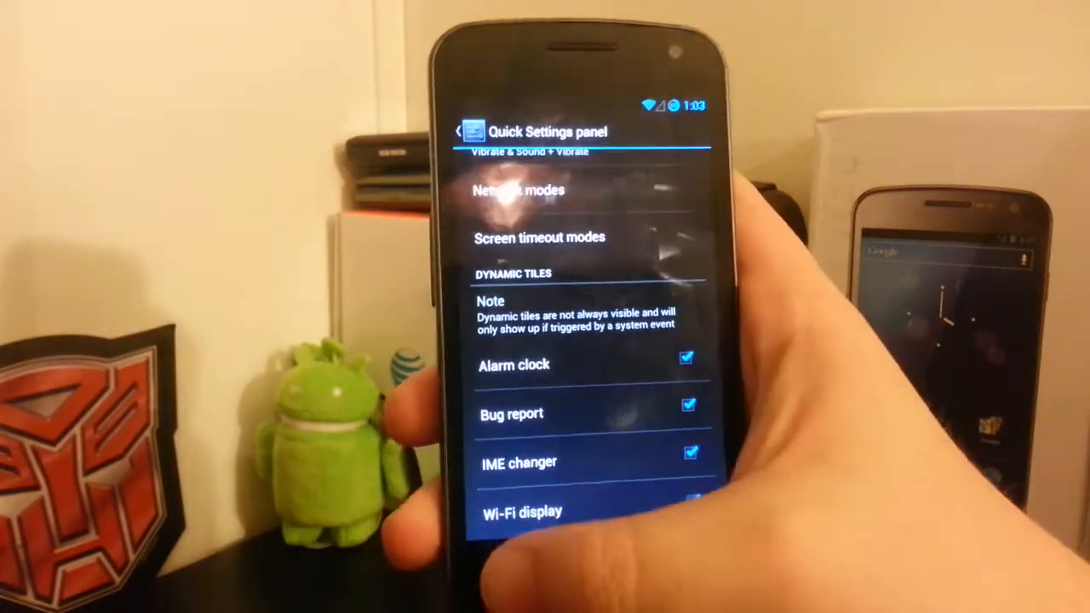
left_click(457, 131)
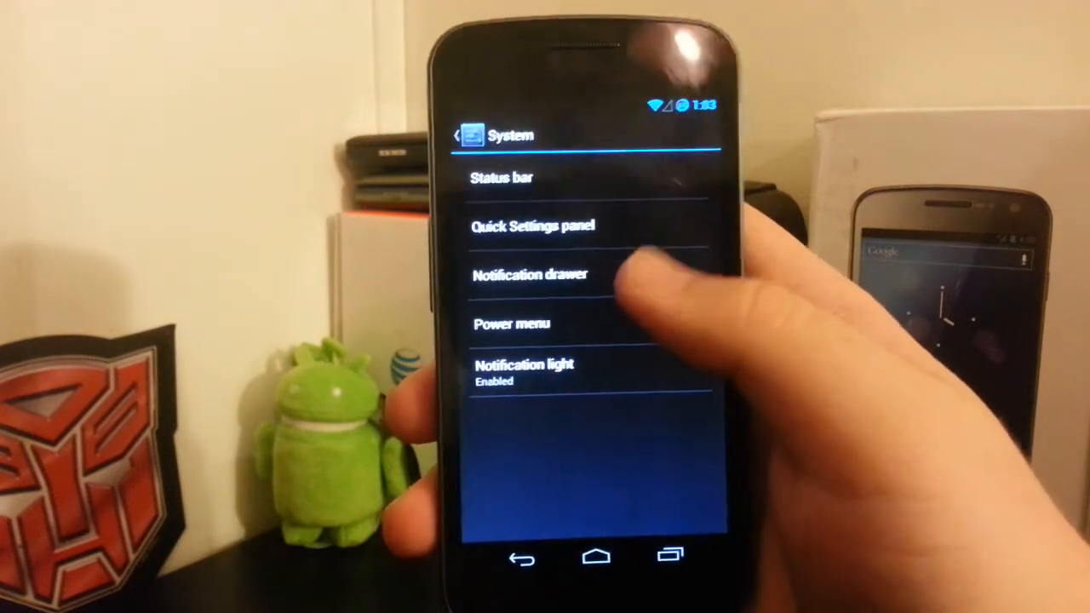
Step: Check the Notification drawer options, then open Advanced > Galaxy Nexus Settings
left_click(530, 274)
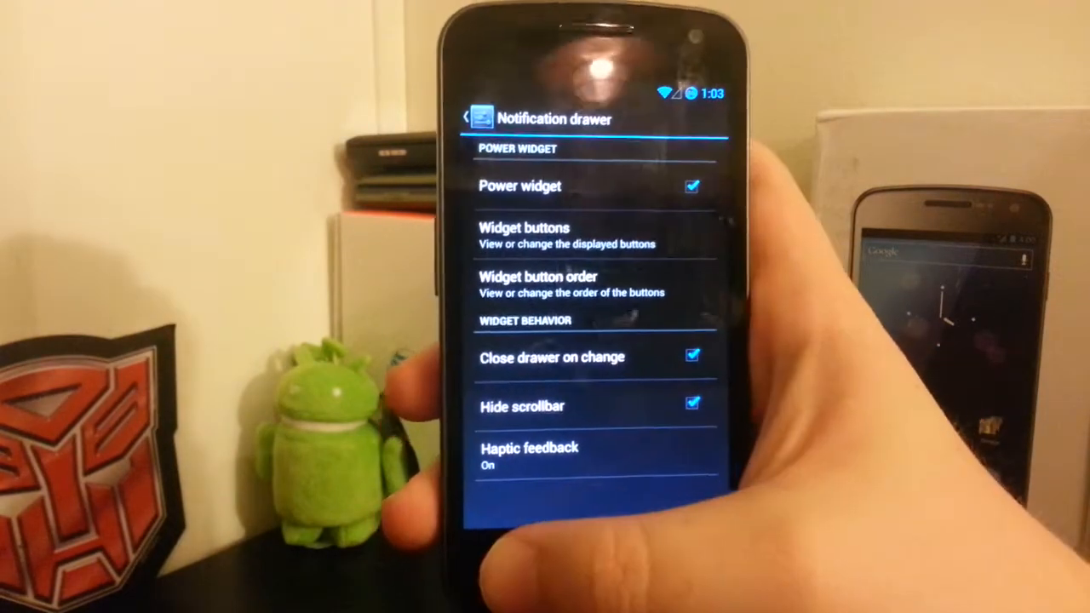
left_click(467, 118)
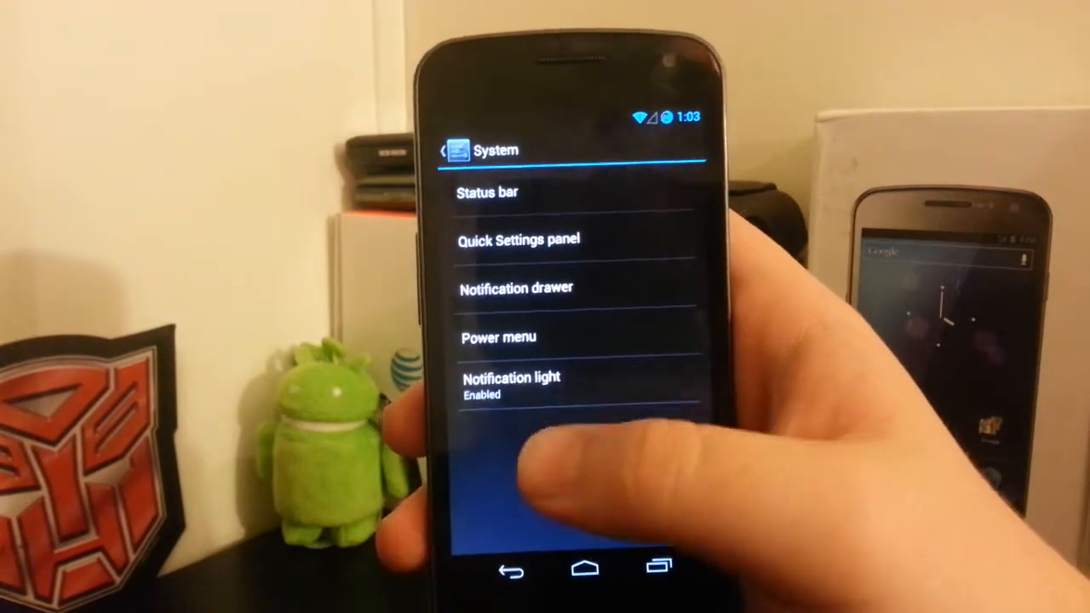
left_click(498, 337)
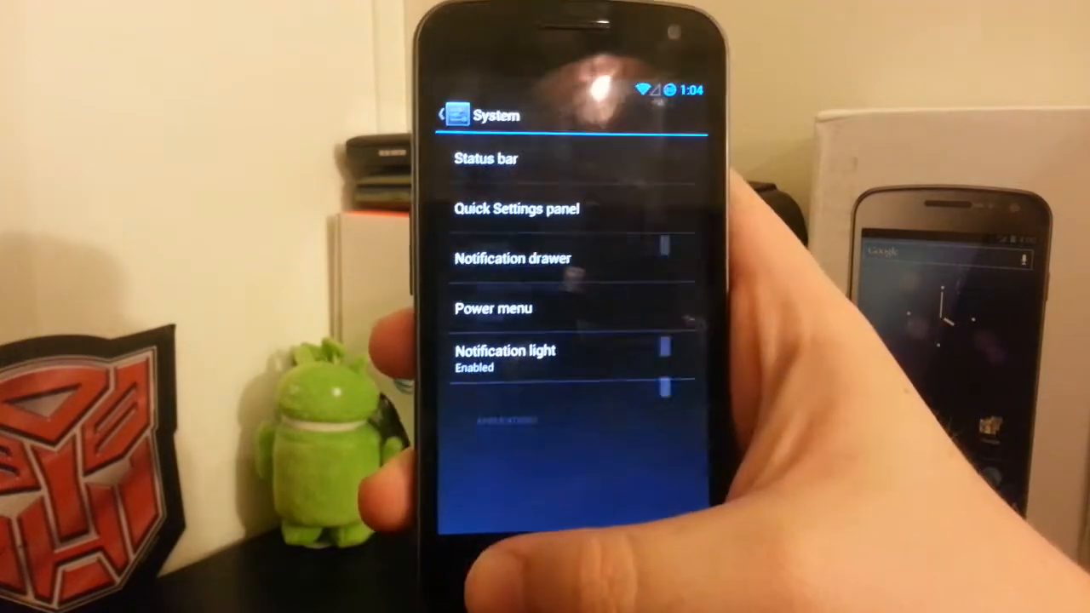
left_click(447, 115)
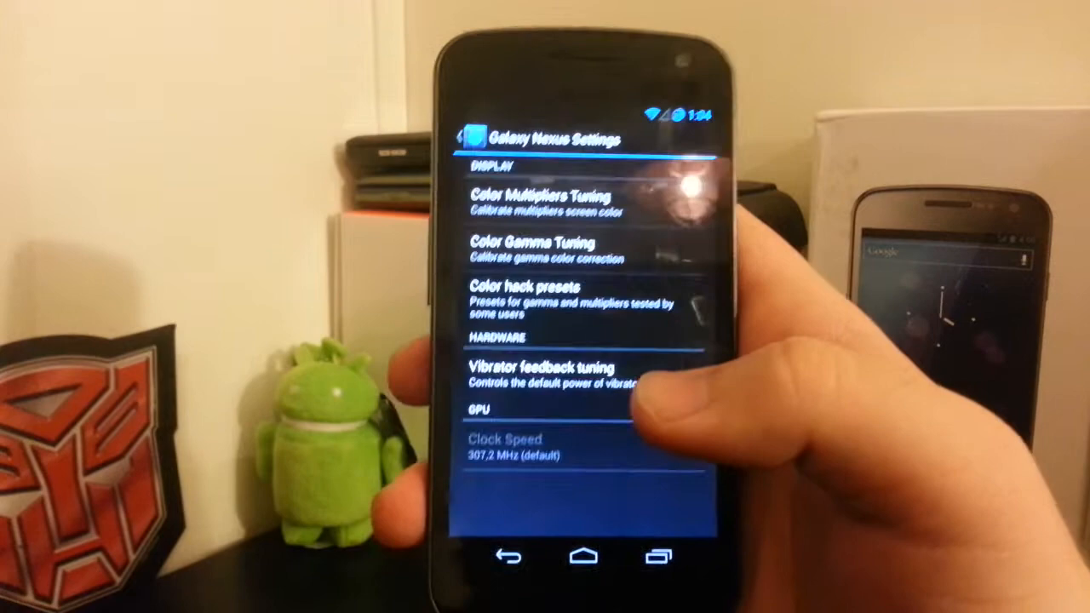
Step: Exit Galaxy Nexus Settings to the Settings list at the Device and Personal entries
left_click(549, 378)
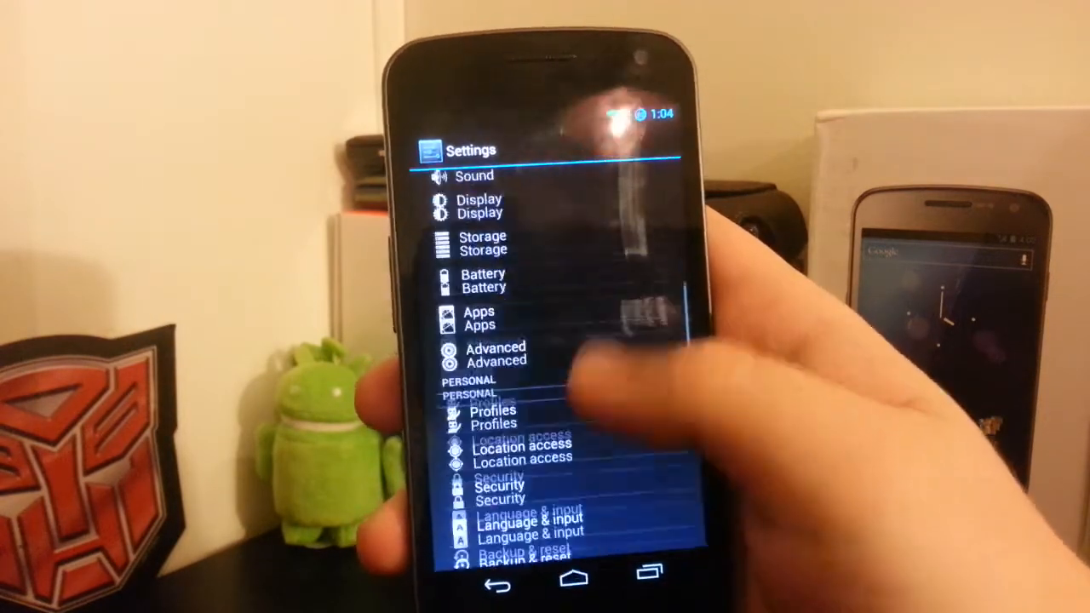
scroll("down", 3)
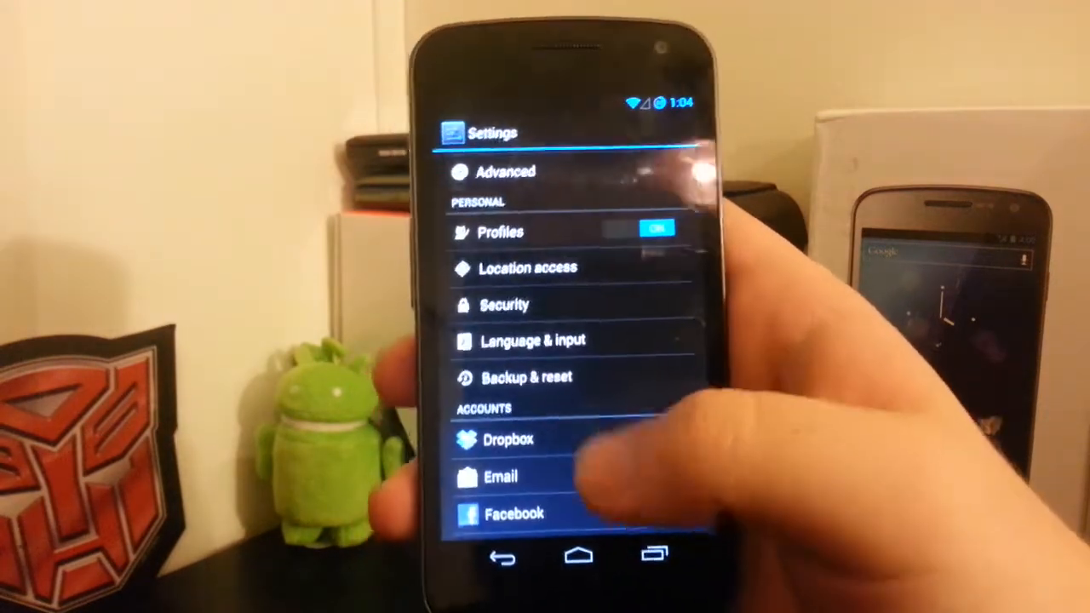
scroll("down", 3)
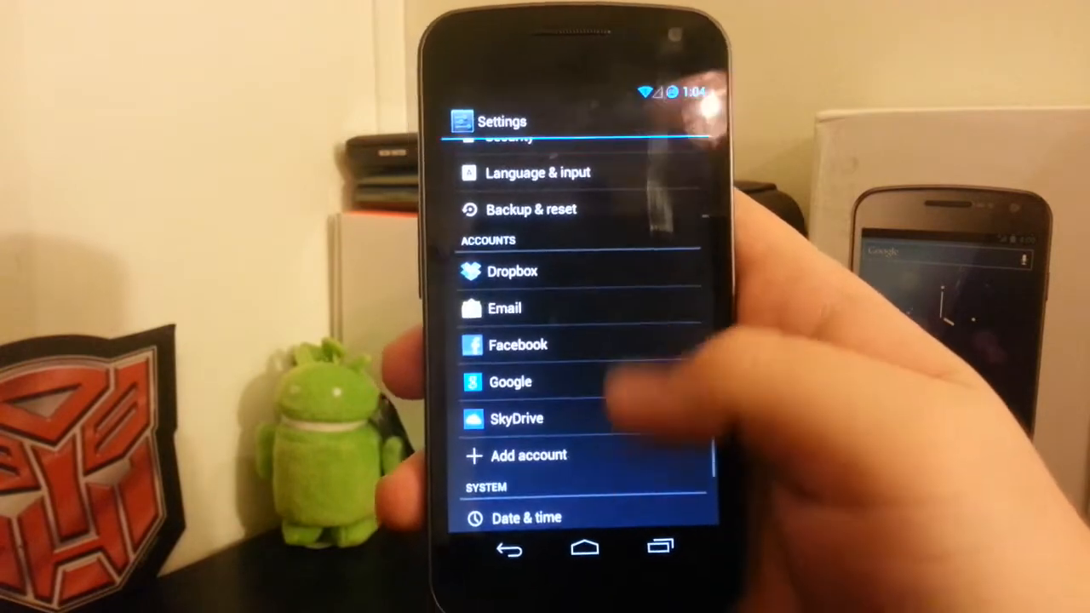
scroll("down", 3)
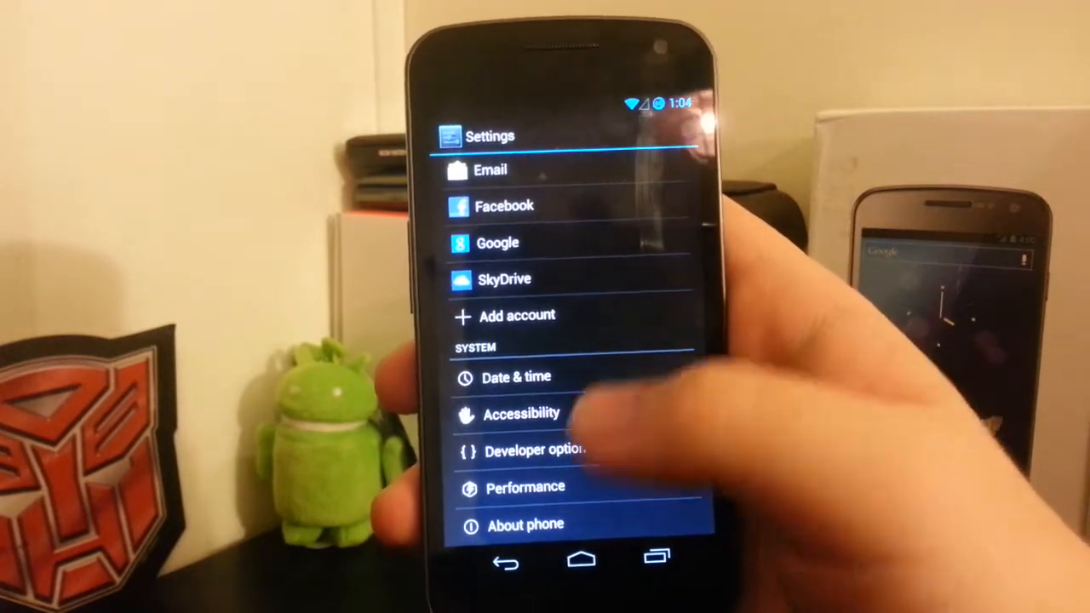
left_click(535, 451)
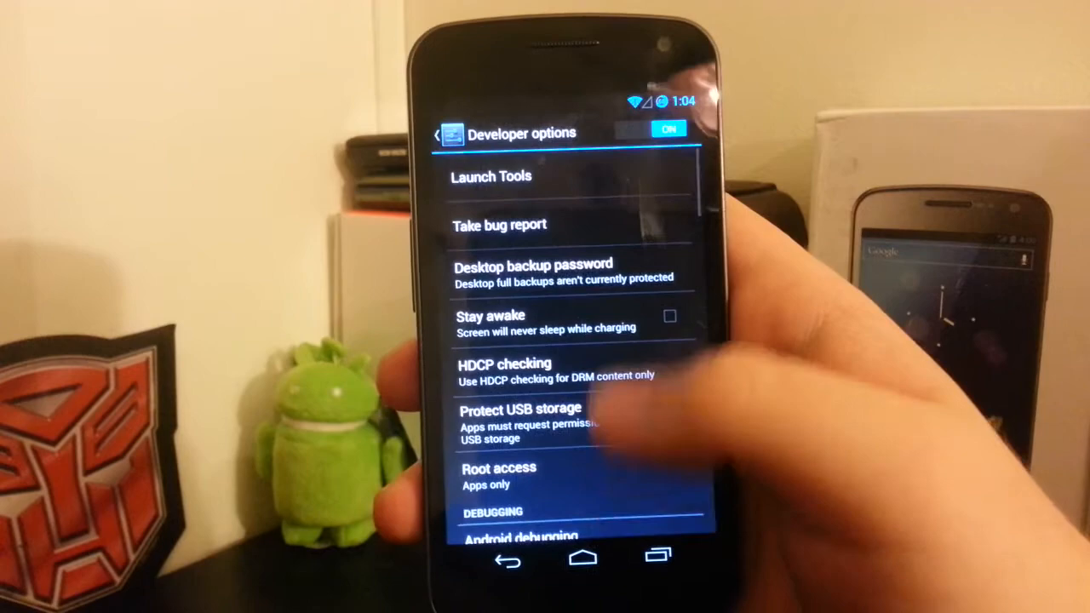
scroll("down", 3)
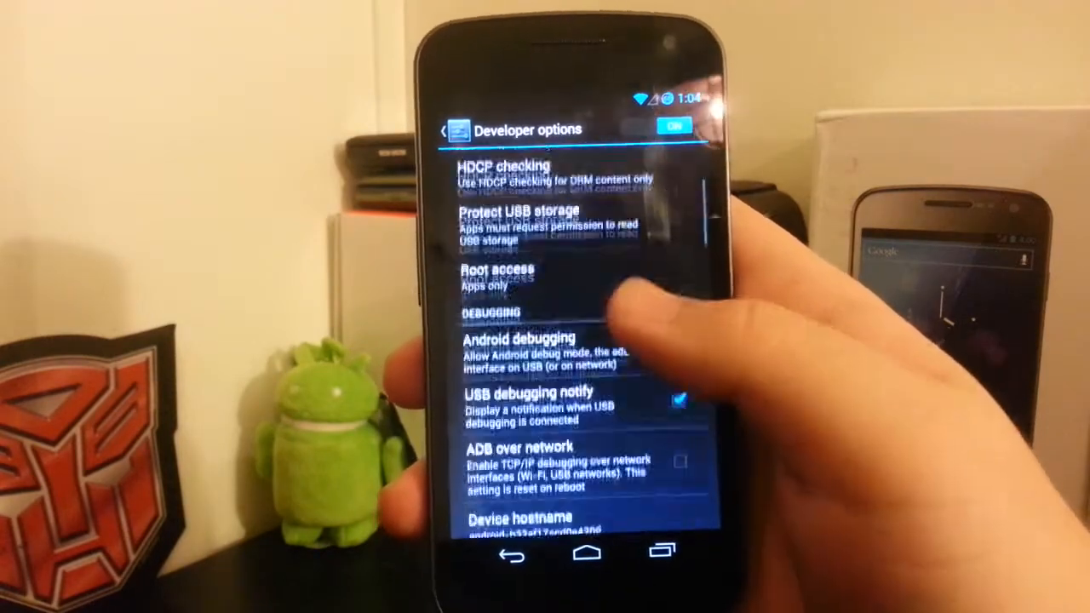
scroll("down", 3)
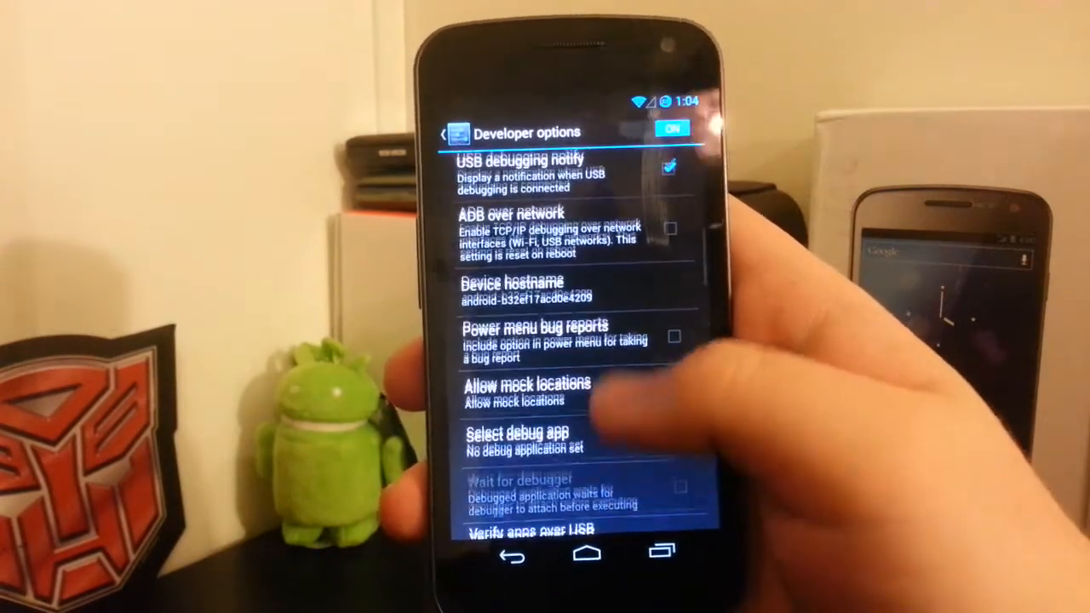
scroll("down", 3)
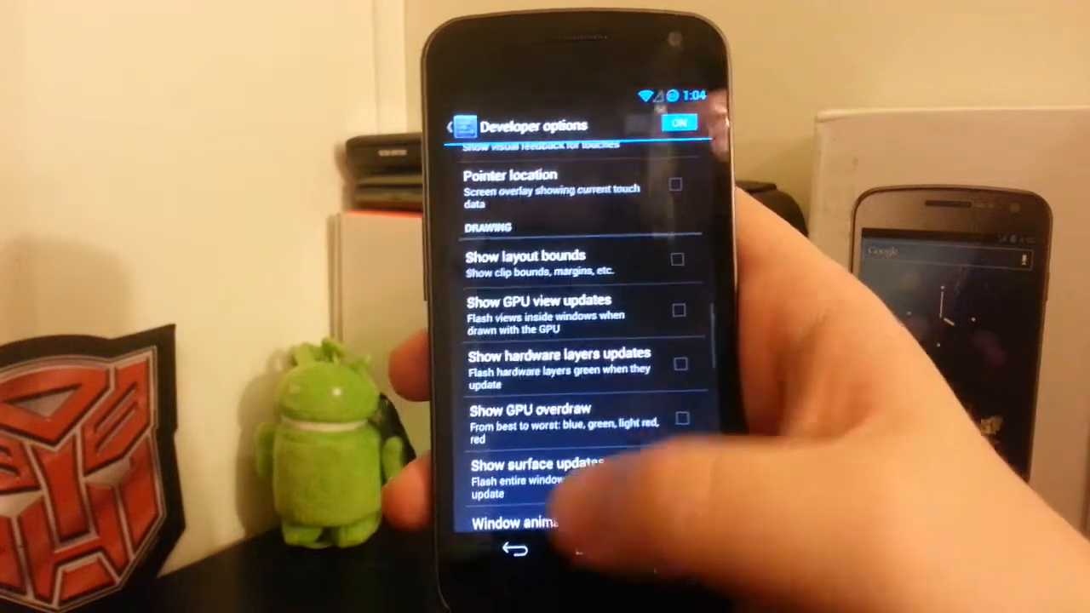
left_click(503, 549)
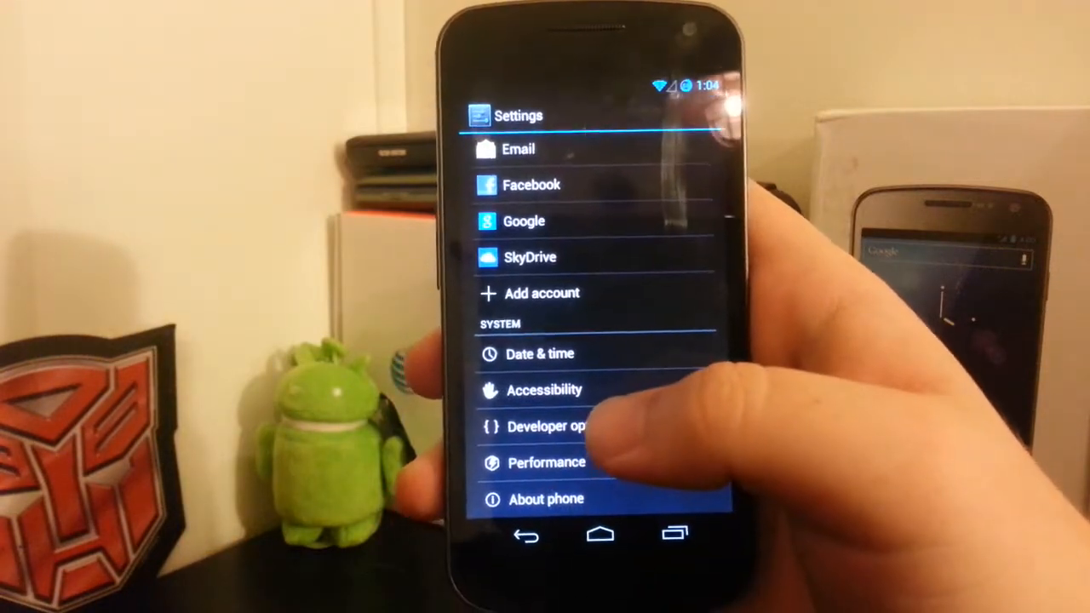
left_click(547, 463)
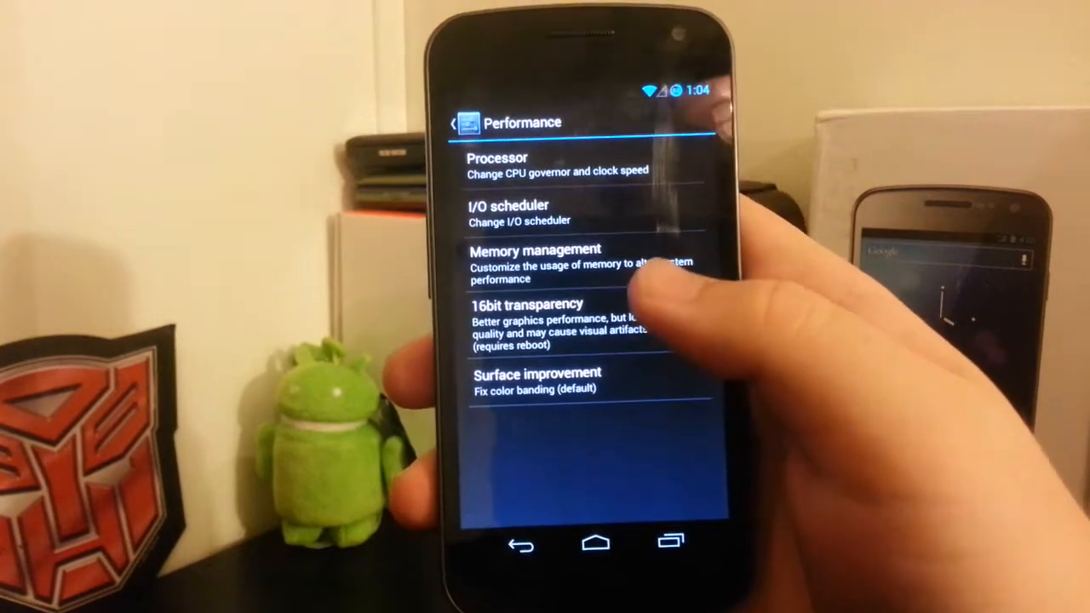
left_click(498, 163)
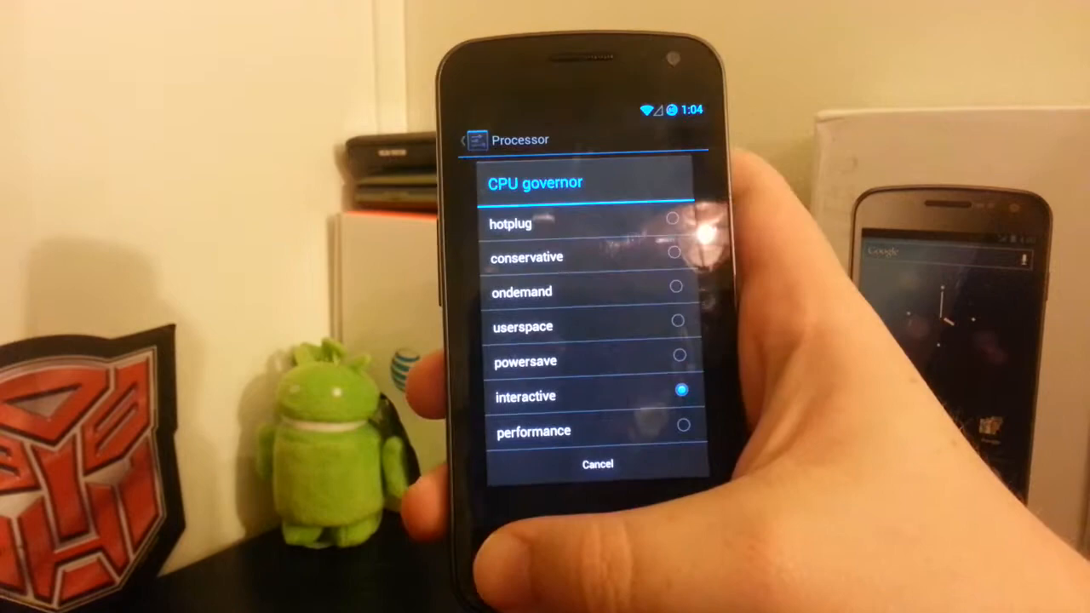
left_click(525, 396)
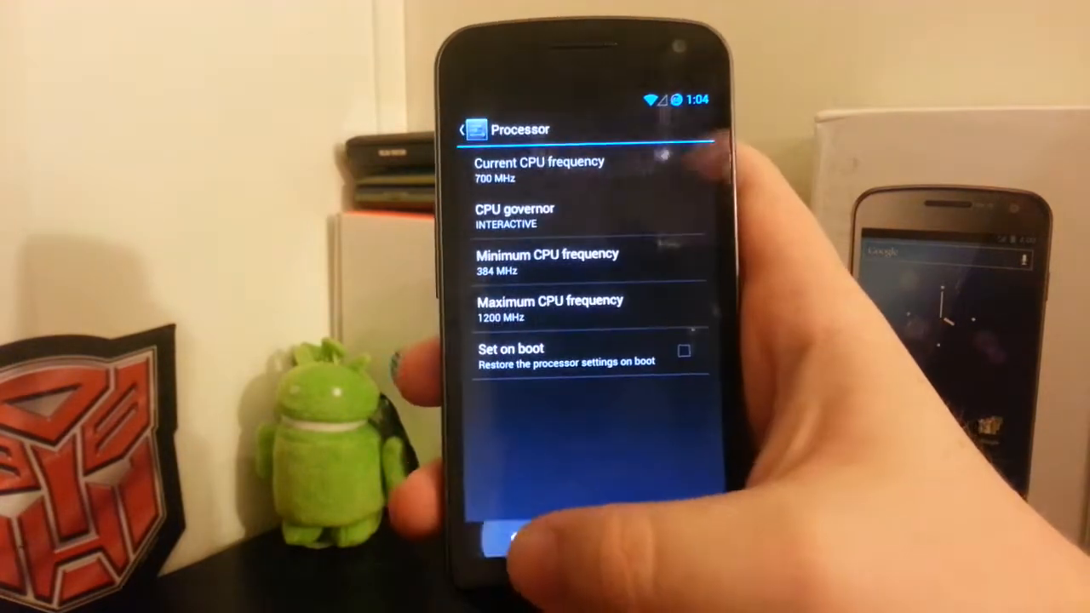
left_click(475, 129)
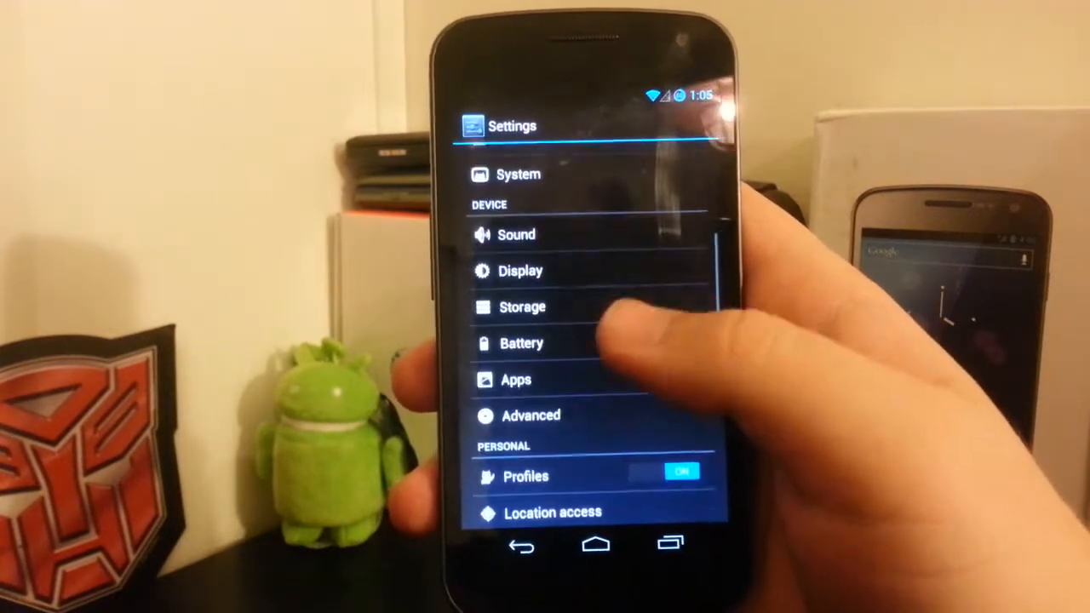
left_click(520, 271)
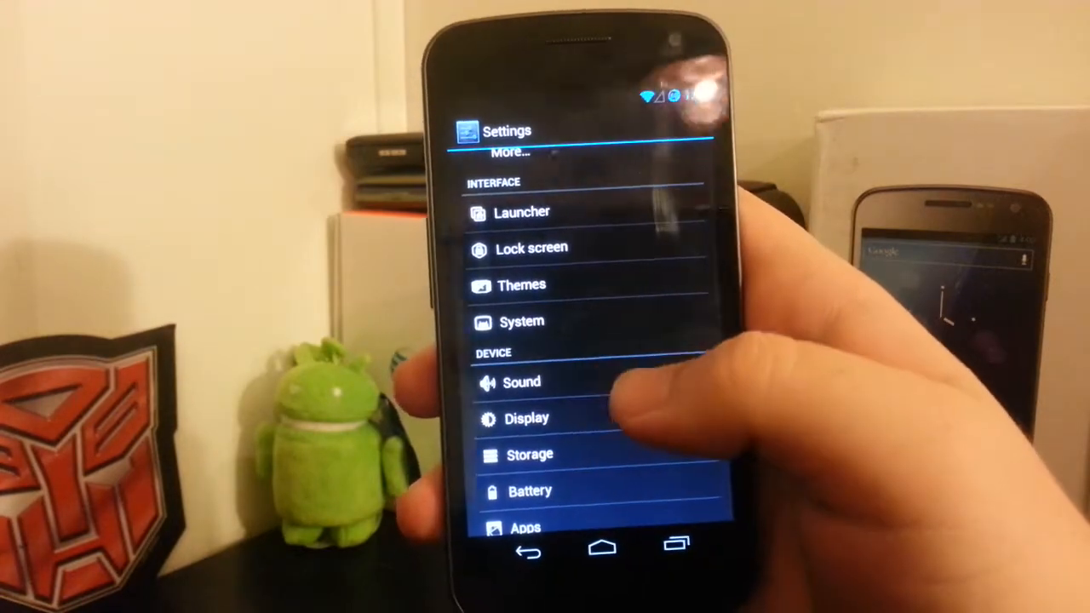
left_click(522, 382)
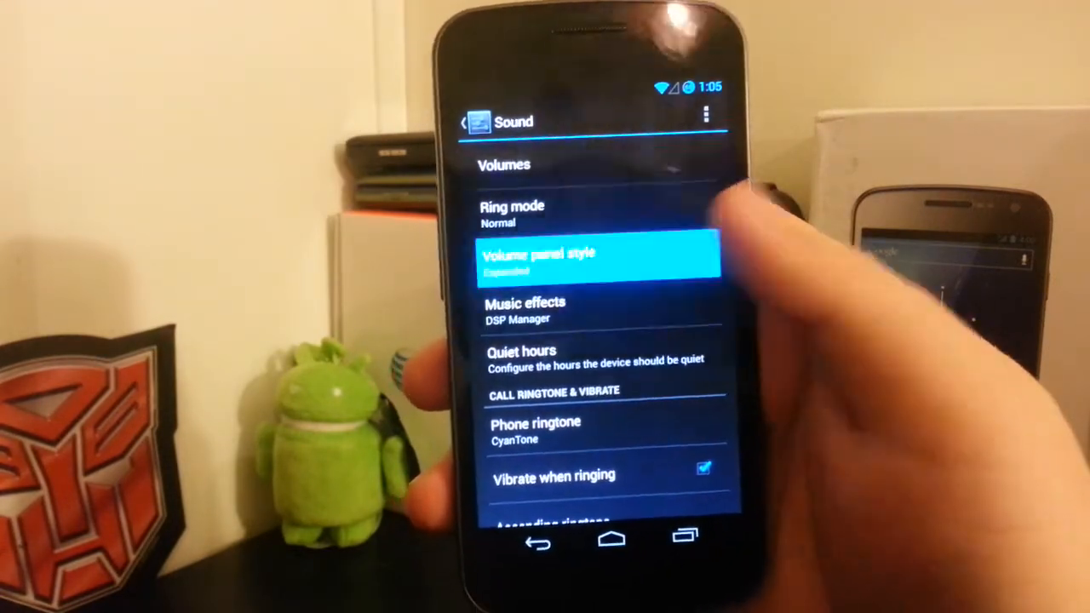
left_click(596, 255)
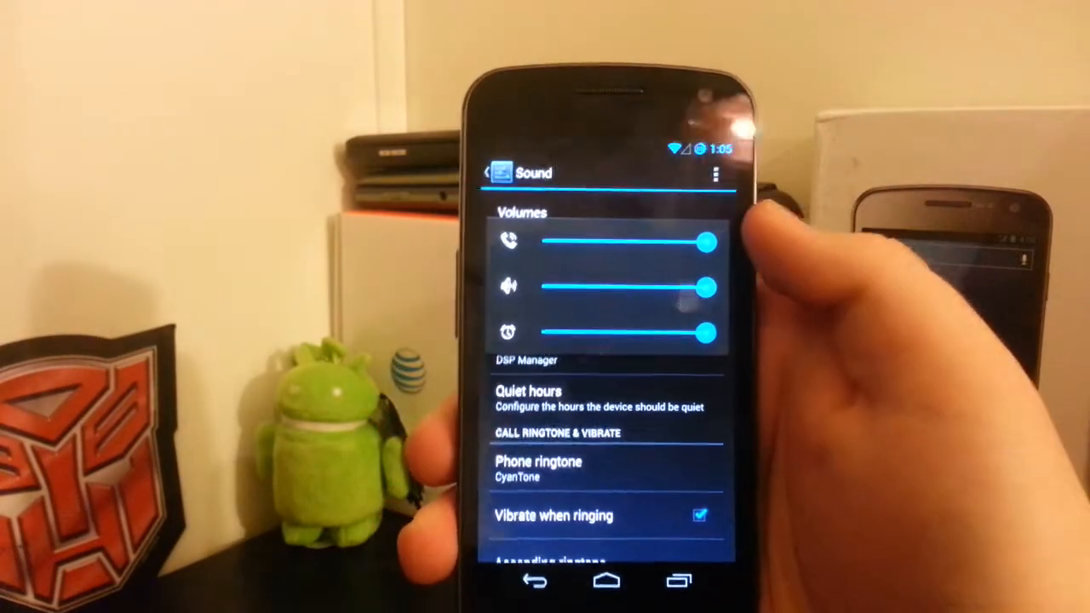
left_click(592, 311)
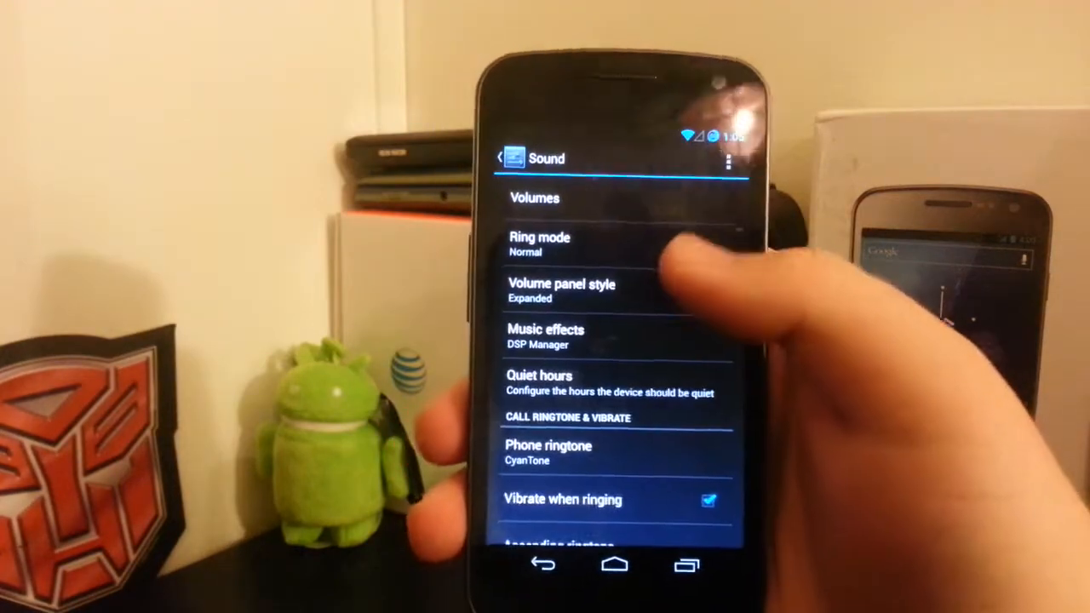
left_click(535, 198)
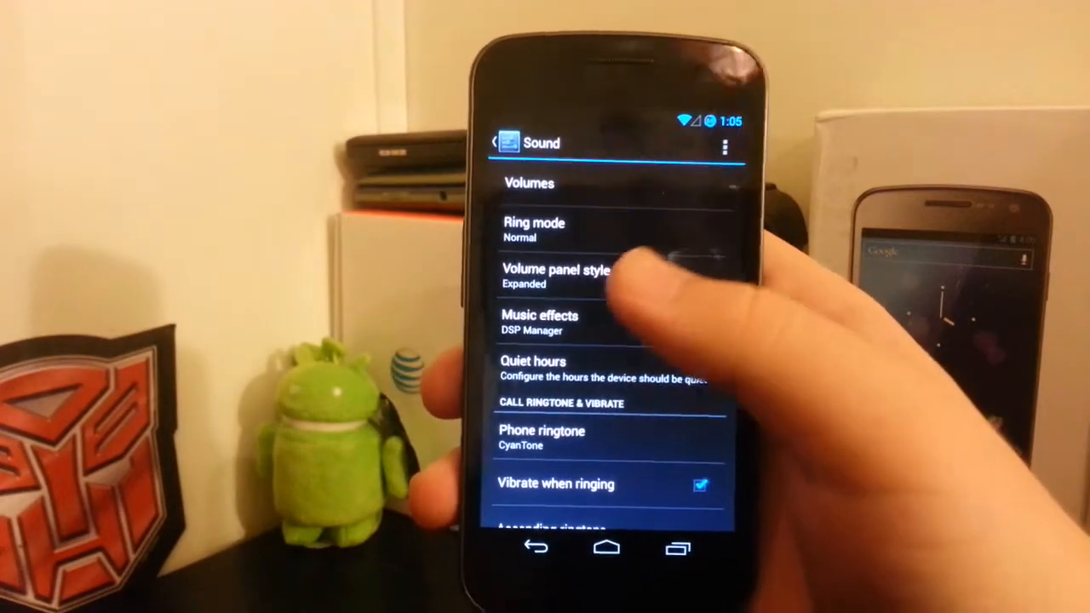
scroll("down", 3)
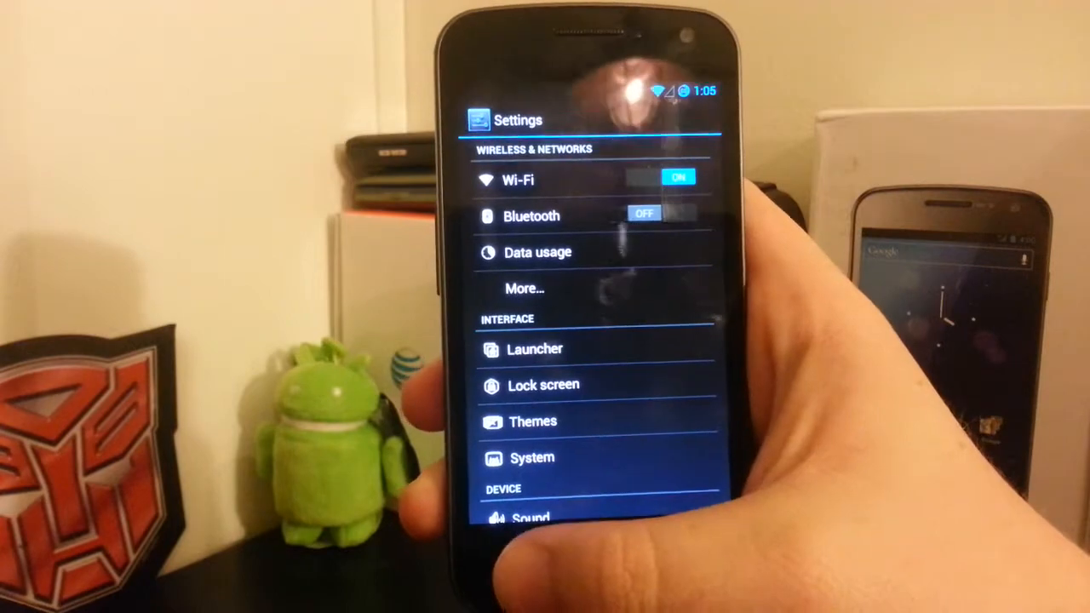
Step: From the home screen, choose Wallpapers and pick a wallpaper source to browse
key("home")
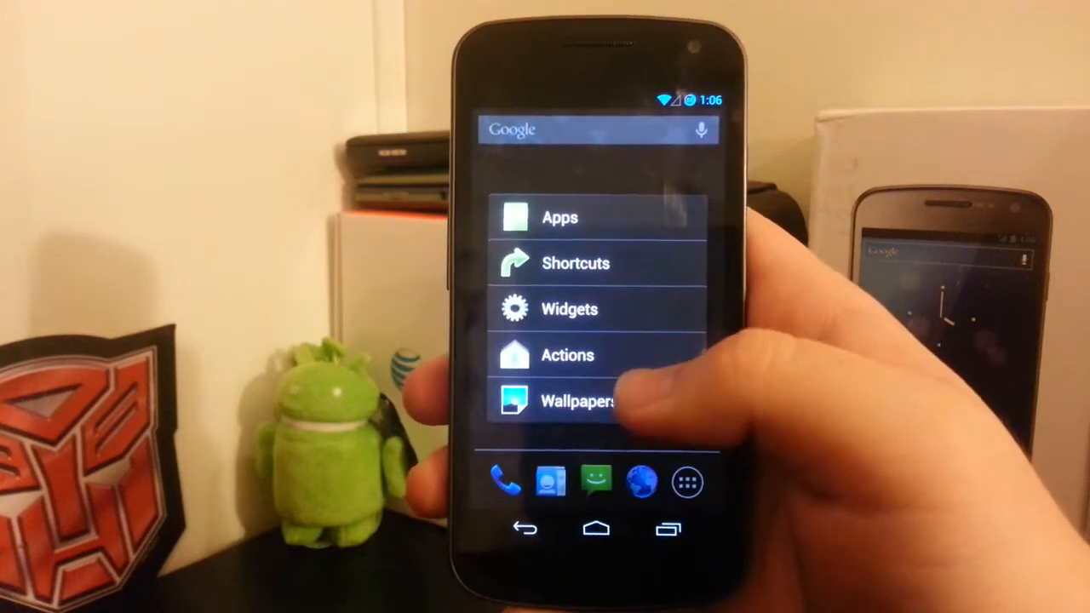
left_click(582, 401)
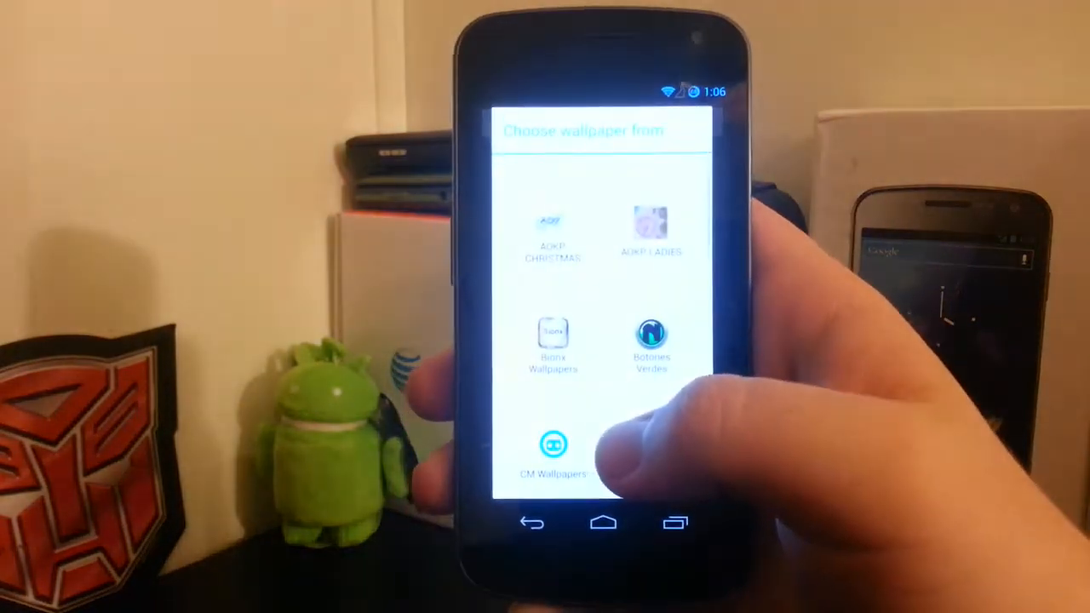
left_click(552, 456)
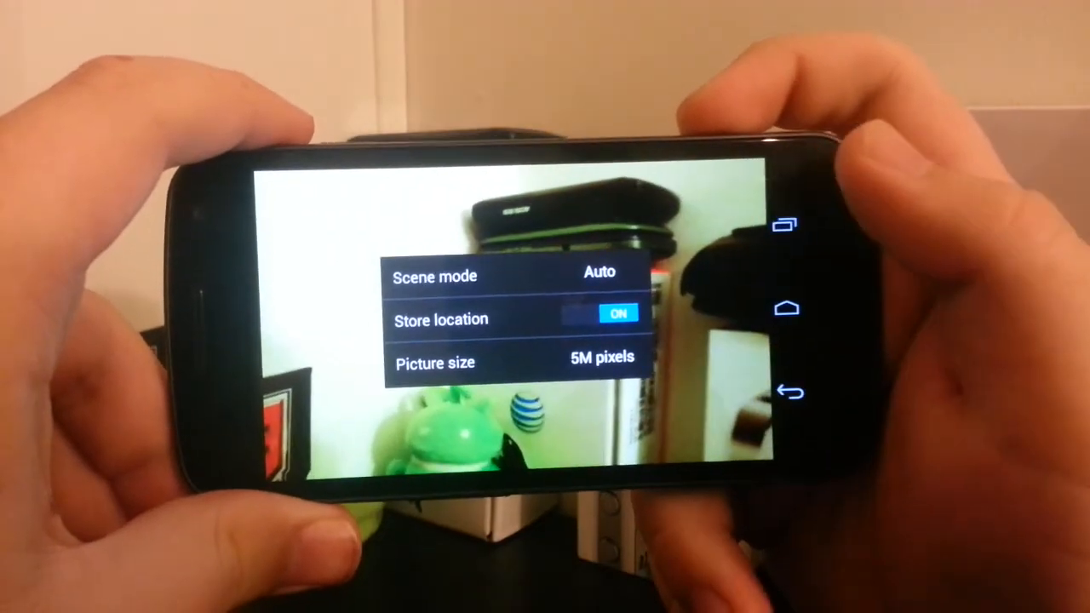
Step: Open the Camera settings popup showing scene mode, store location and picture size
left_click(786, 224)
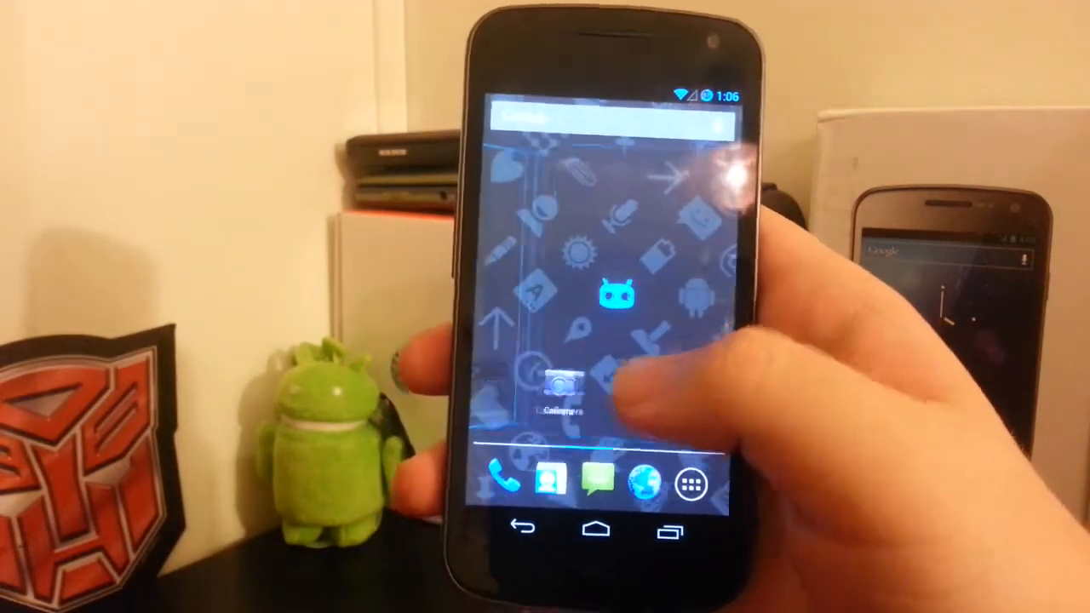
Step: Open Messaging settings and scroll through the quick reply and SMS template options
left_click(599, 481)
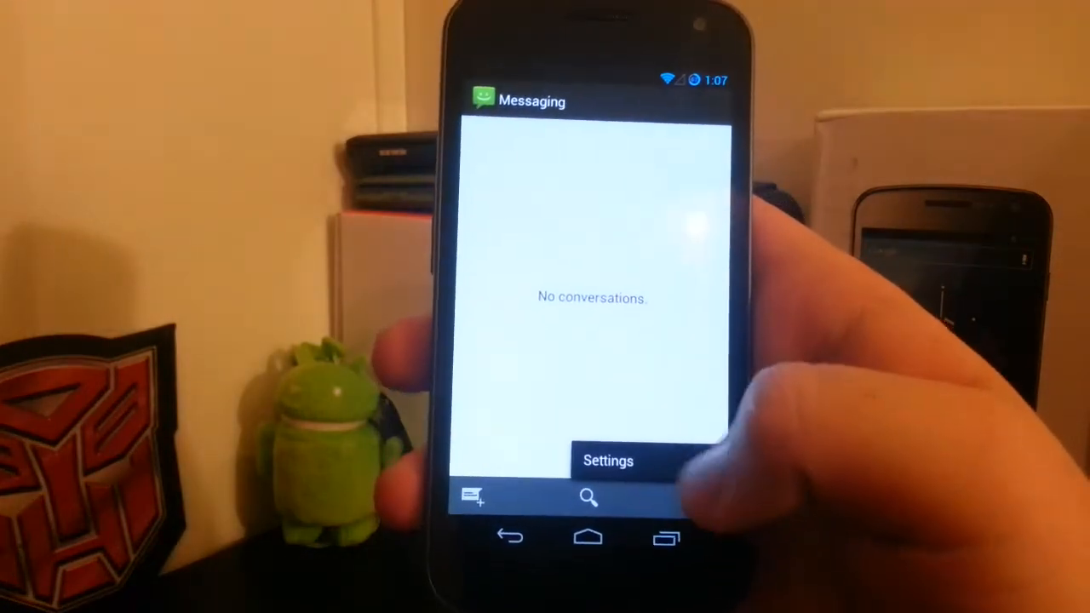
left_click(609, 460)
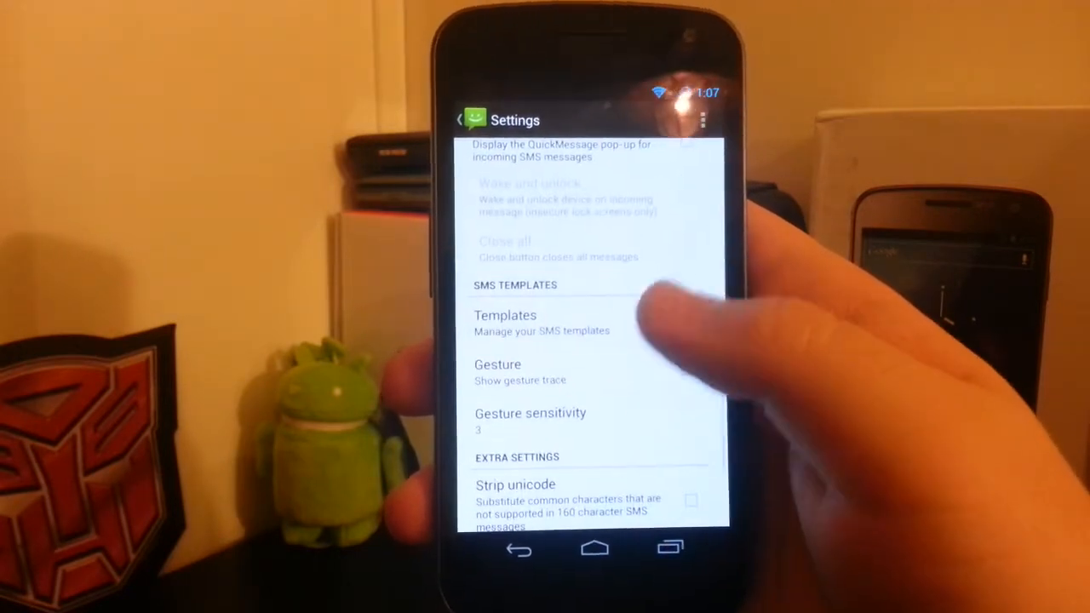
scroll("down", 3)
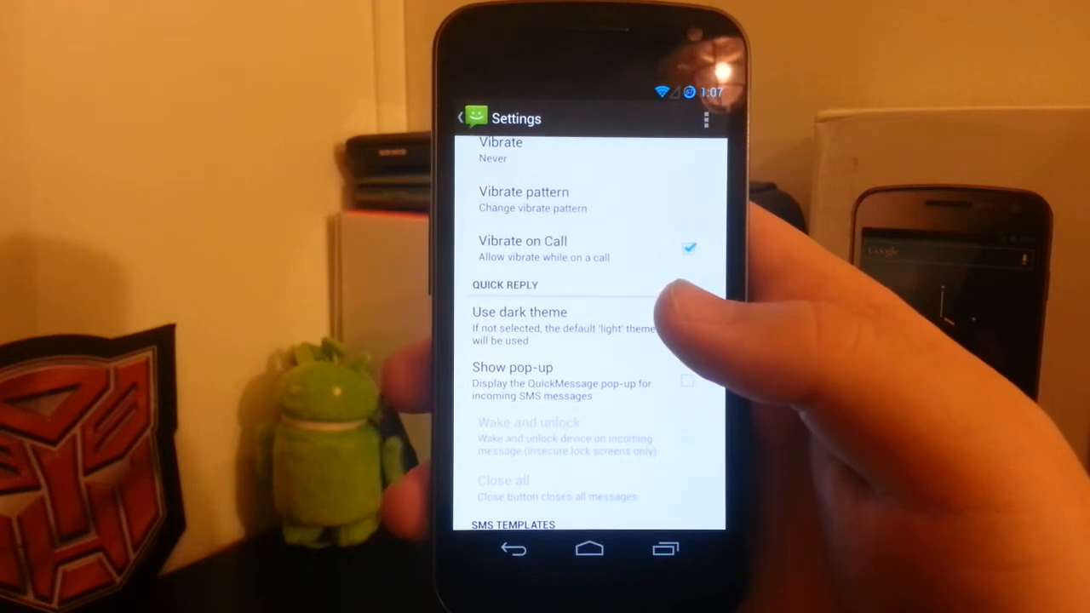
scroll("down", 3)
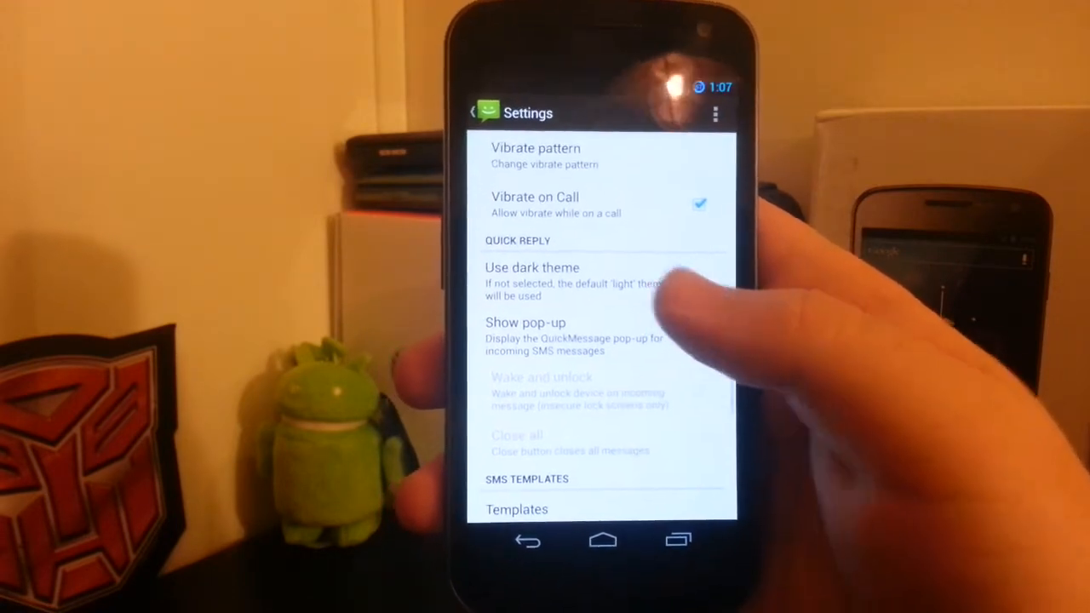